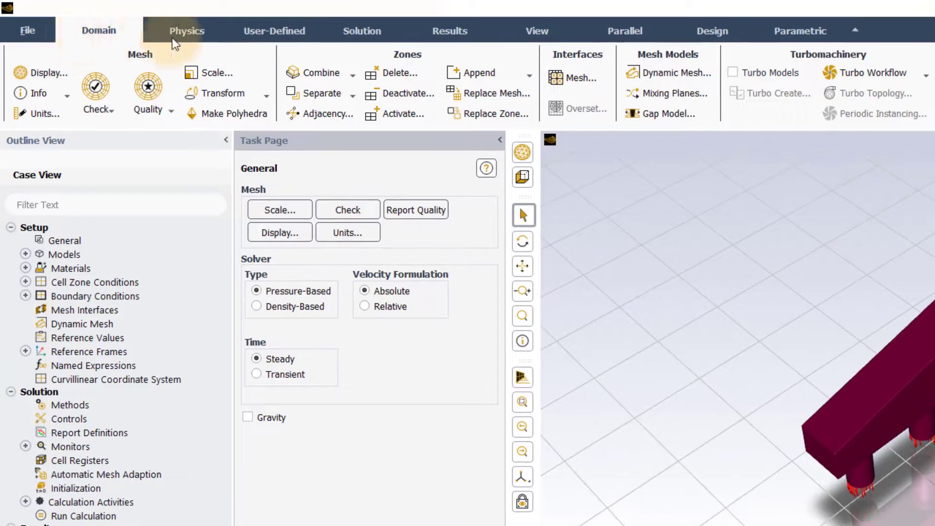
- Browse the Physics and Solution ribbon groups, then return to the Domain commands
{"action": "left_click", "coordinate": [361, 30]}
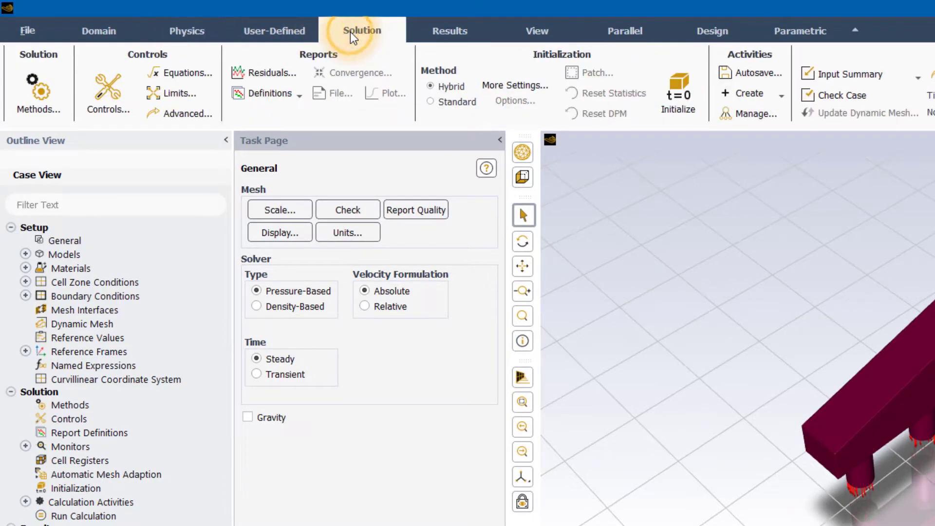
{"action": "left_click", "coordinate": [449, 30]}
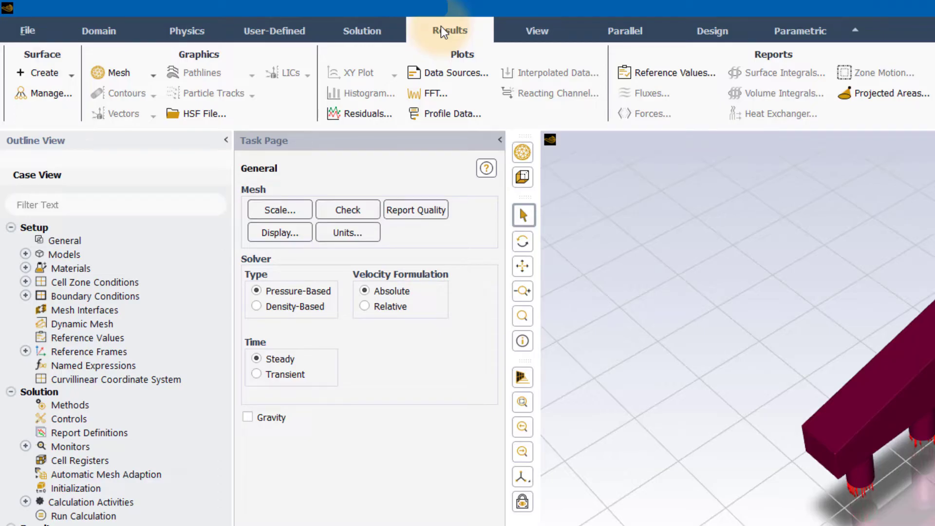
{"action": "mouse_move", "coordinate": [100, 43]}
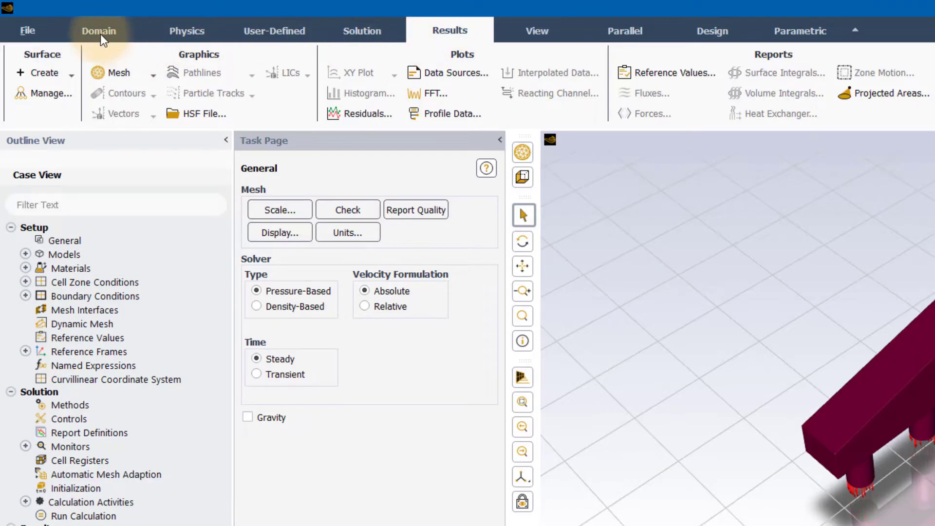
{"action": "left_click", "coordinate": [98, 30]}
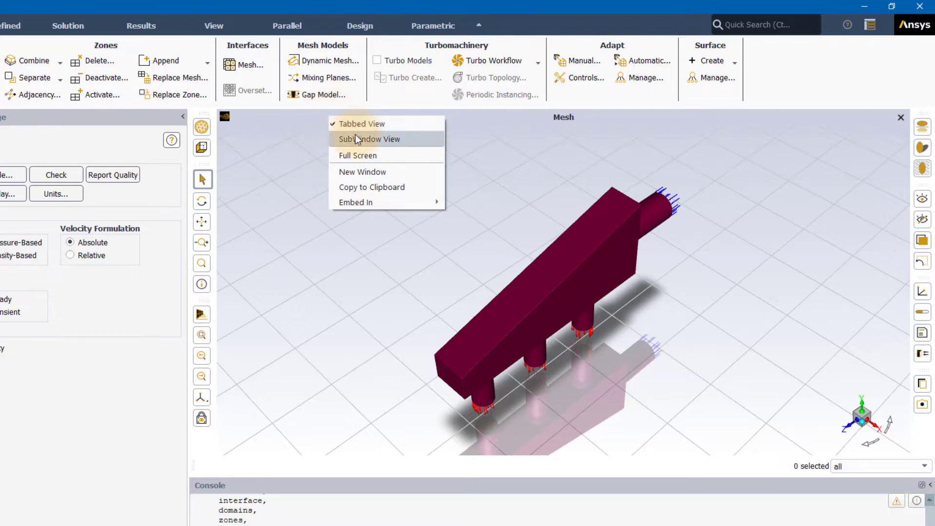
- Float the Mesh view as a sub-window and add a second empty graphics window beside it
{"action": "left_click", "coordinate": [370, 138]}
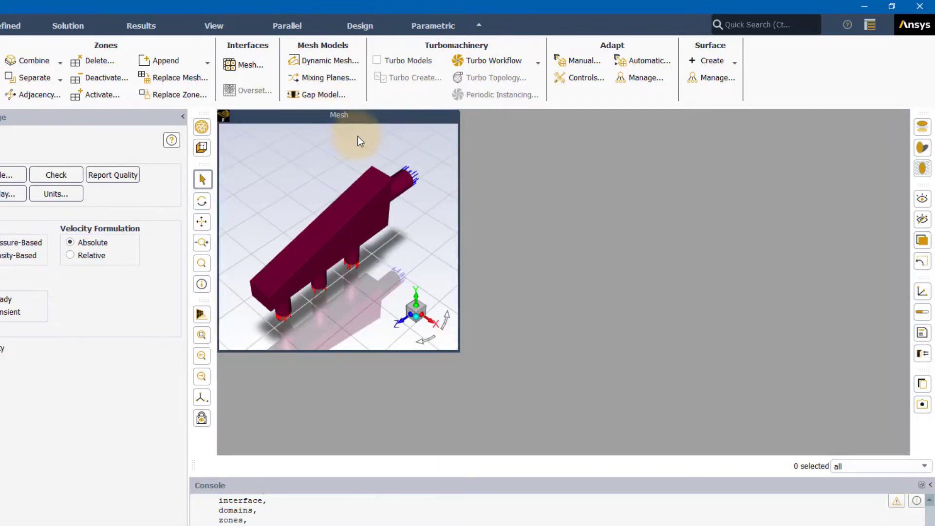
{"action": "right_click", "coordinate": [361, 141]}
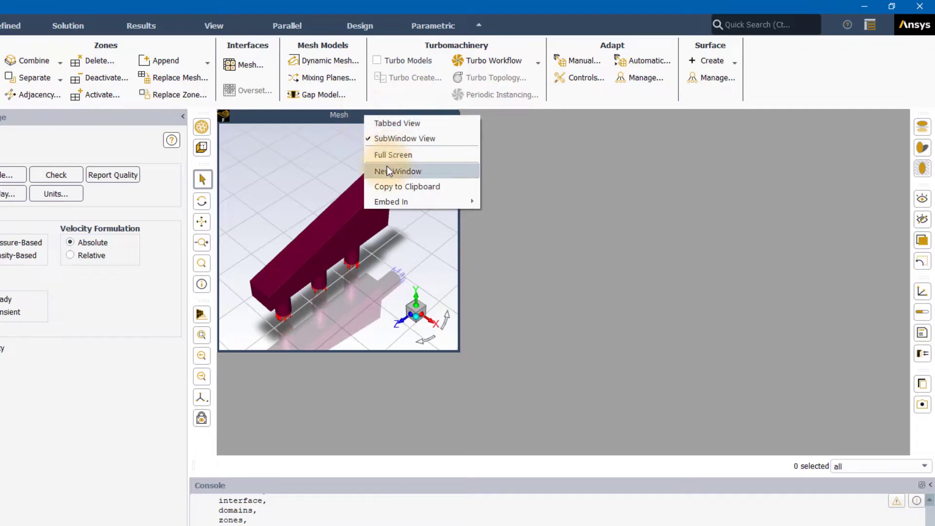
{"action": "left_click", "coordinate": [397, 170]}
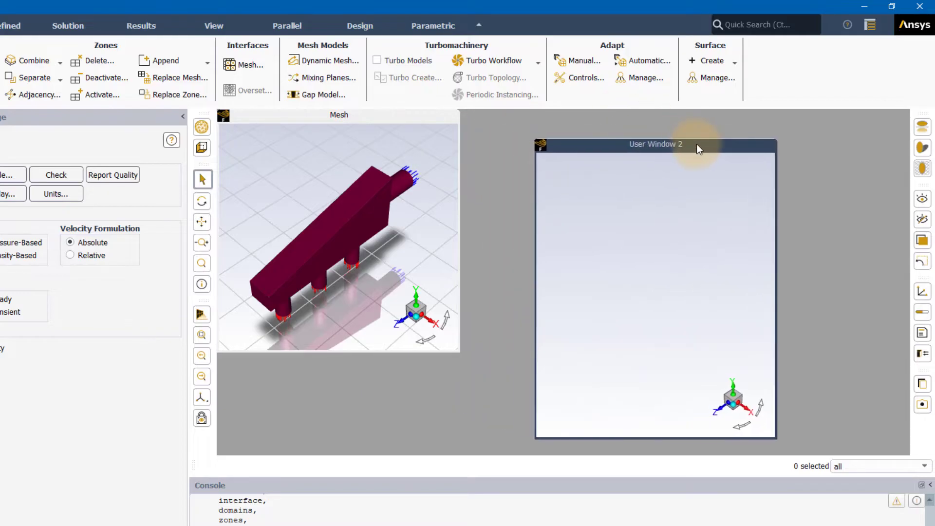
{"action": "mouse_move", "coordinate": [401, 125]}
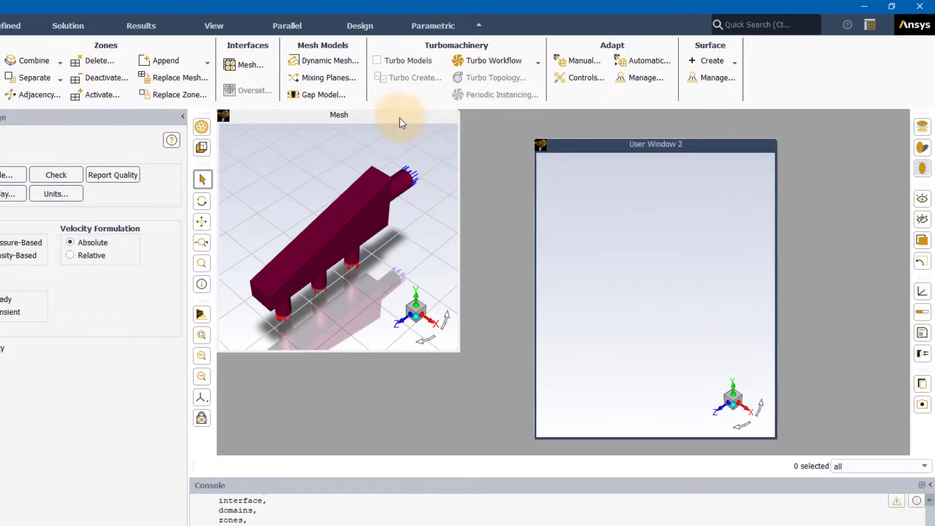
- Show the graphics windows full screen, then return to the normal tabbed layout
{"action": "right_click", "coordinate": [396, 117]}
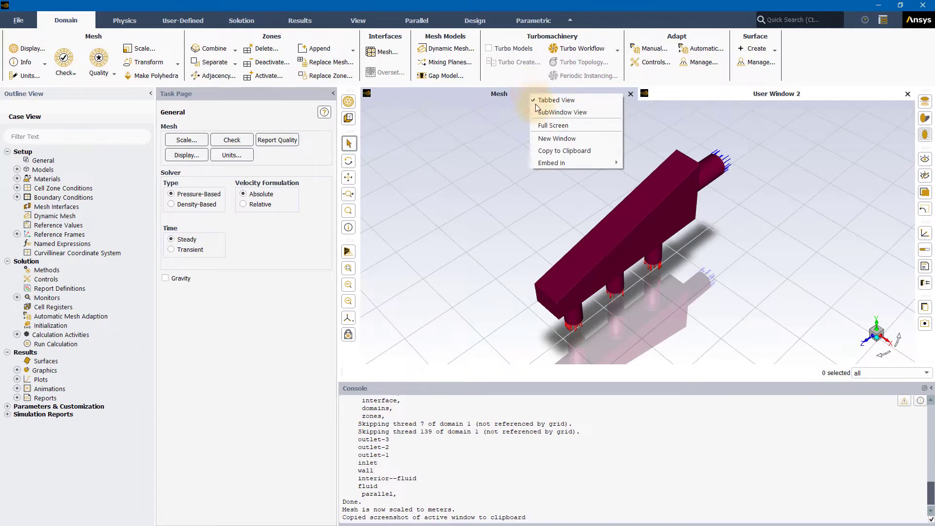
{"action": "left_click", "coordinate": [553, 124]}
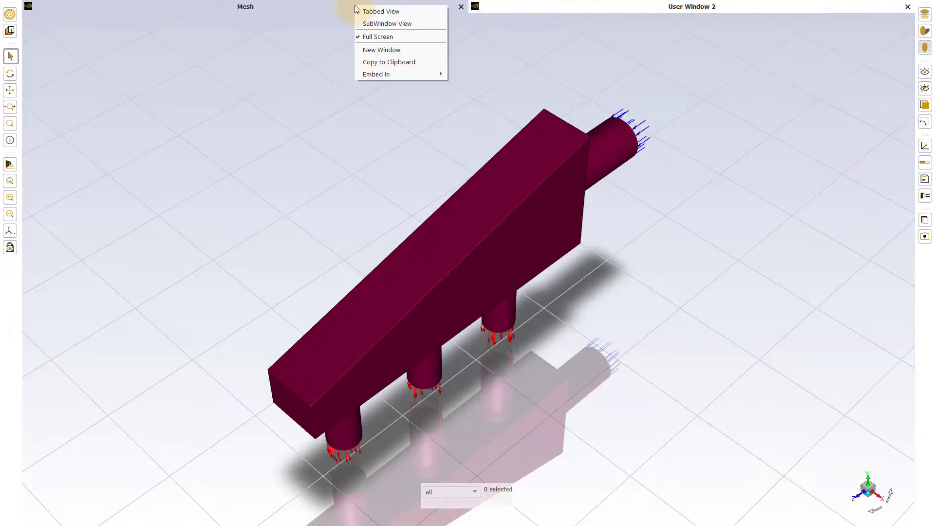
{"action": "mouse_move", "coordinate": [374, 37]}
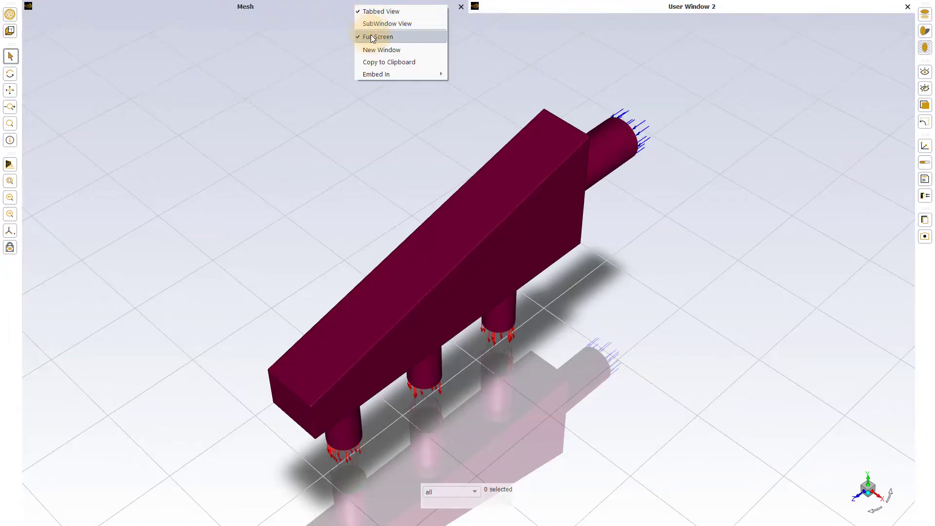
{"action": "left_click", "coordinate": [386, 23]}
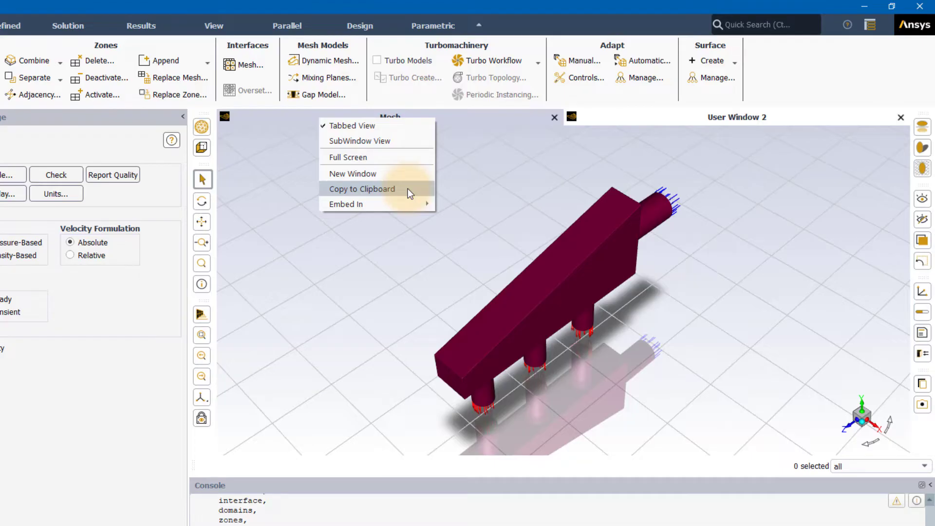
- Copy a screenshot of the Mesh graphics window to the clipboard
{"action": "left_click", "coordinate": [362, 188]}
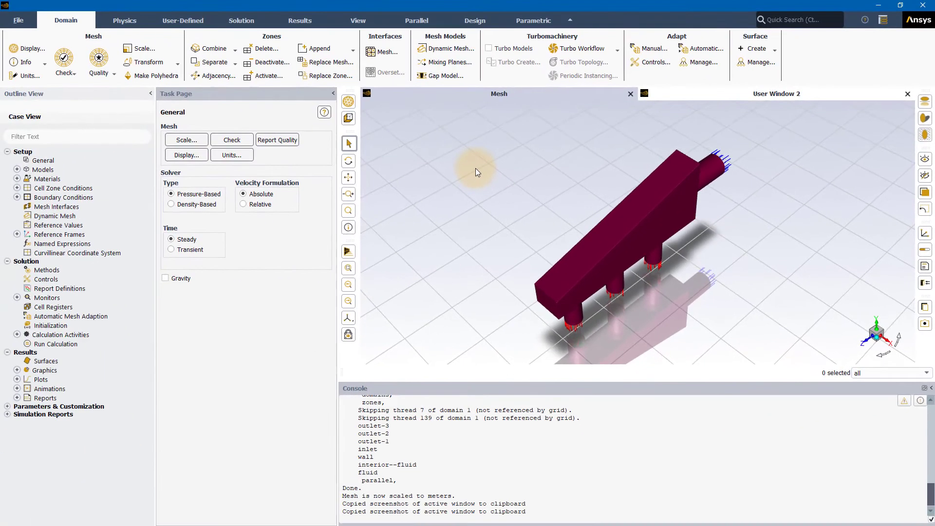
{"action": "mouse_move", "coordinate": [442, 155]}
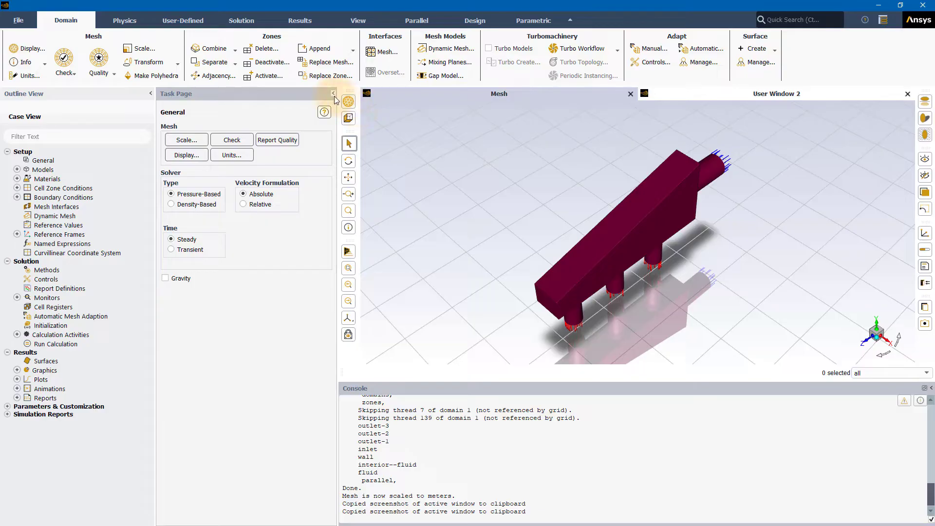
{"action": "mouse_move", "coordinate": [333, 95]}
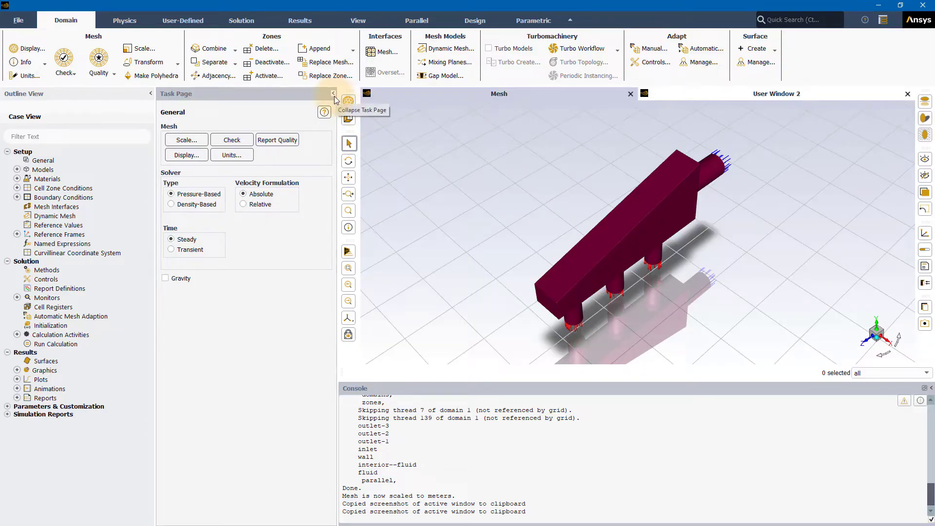
{"action": "left_click", "coordinate": [333, 93]}
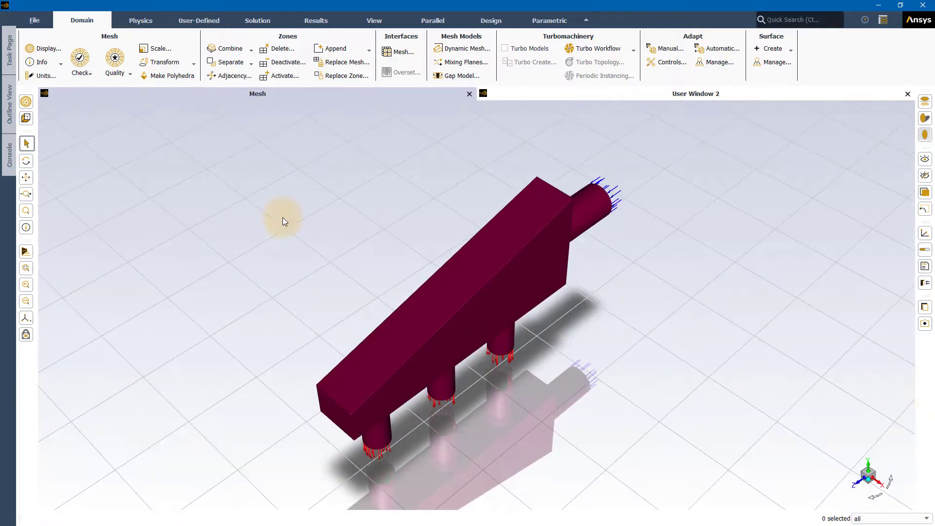
{"action": "mouse_move", "coordinate": [169, 194]}
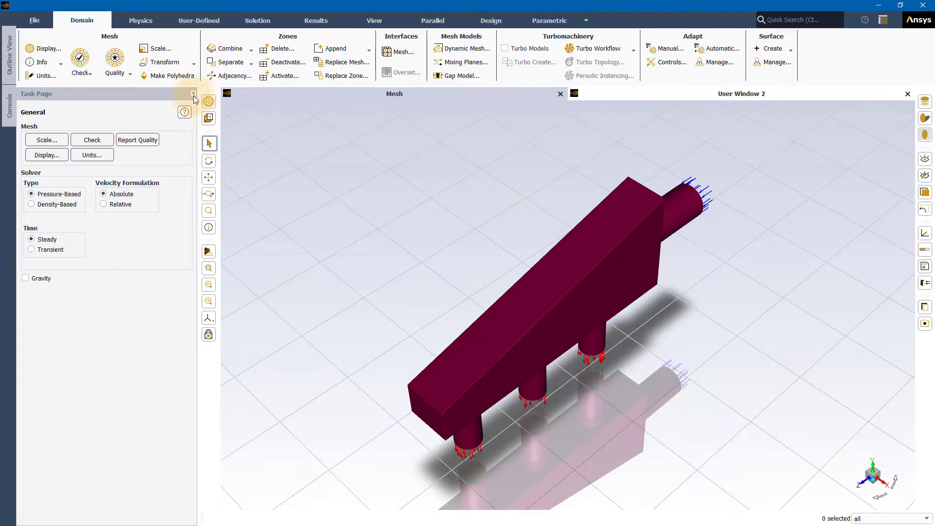
{"action": "left_click", "coordinate": [193, 93]}
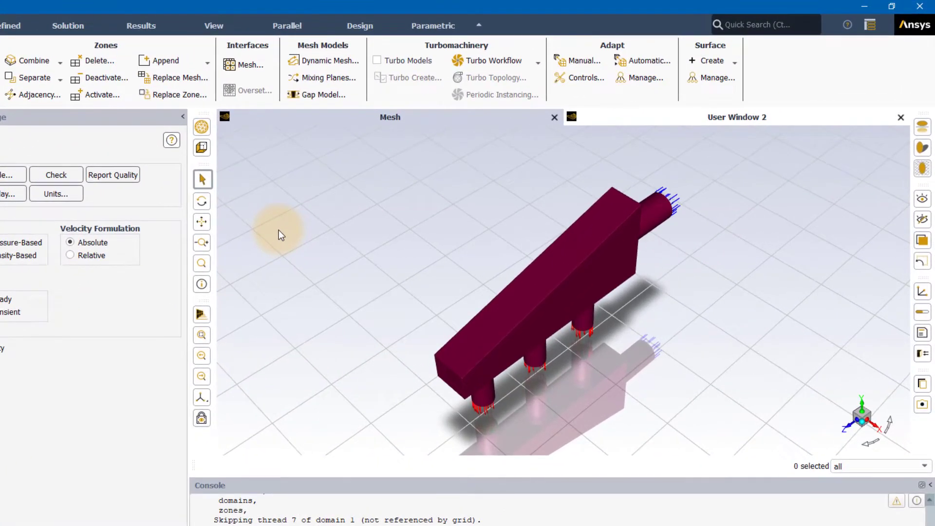
{"action": "mouse_move", "coordinate": [352, 174]}
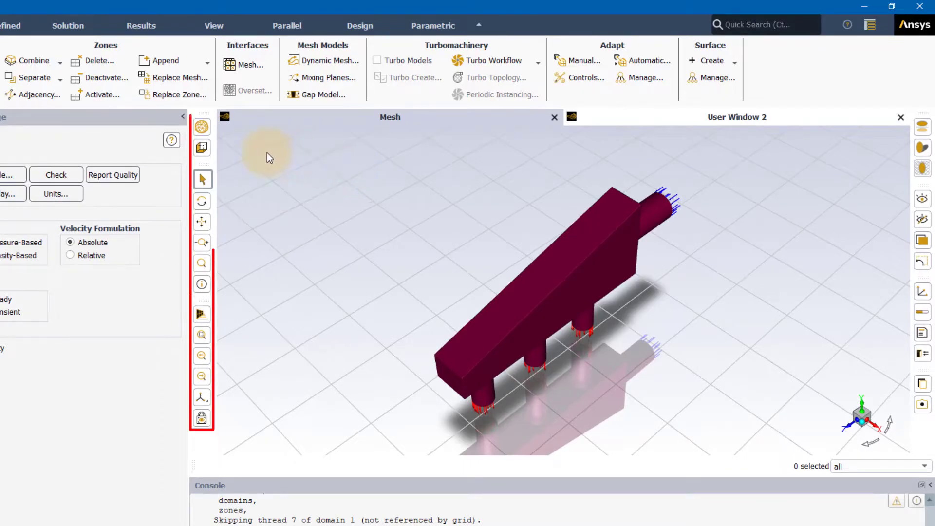
{"action": "mouse_move", "coordinate": [701, 441]}
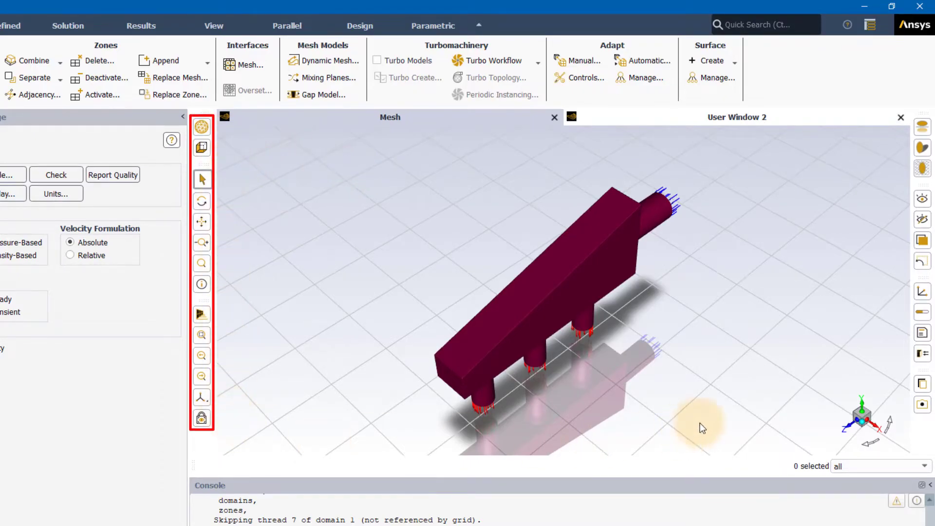
{"action": "mouse_move", "coordinate": [904, 409]}
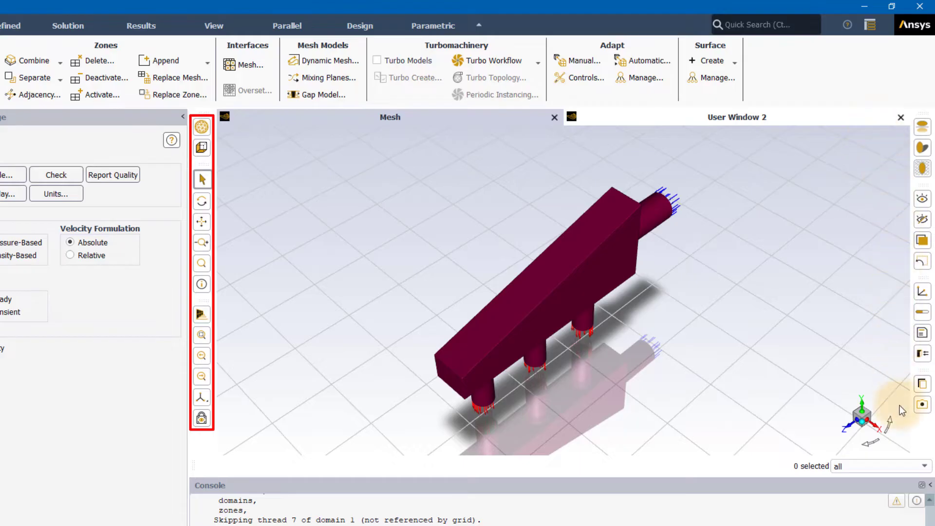
{"action": "mouse_move", "coordinate": [262, 175]}
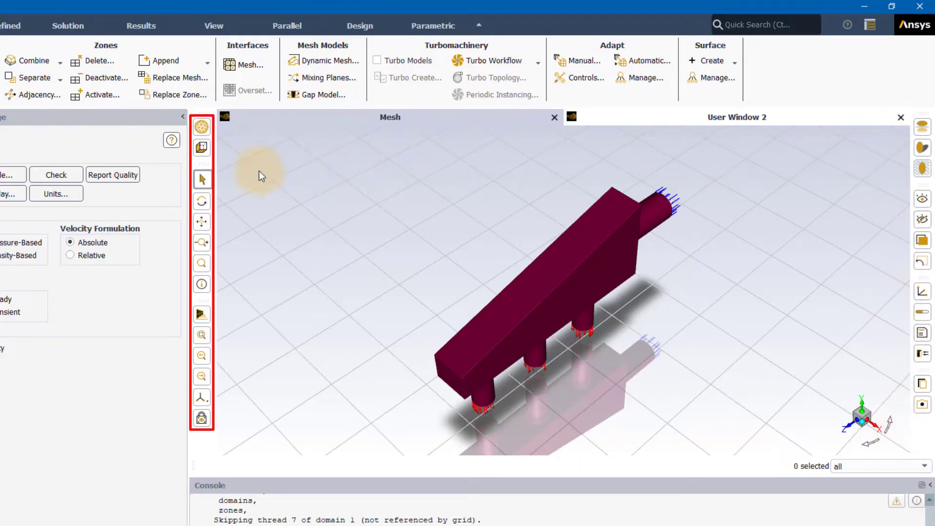
{"action": "mouse_move", "coordinate": [228, 150]}
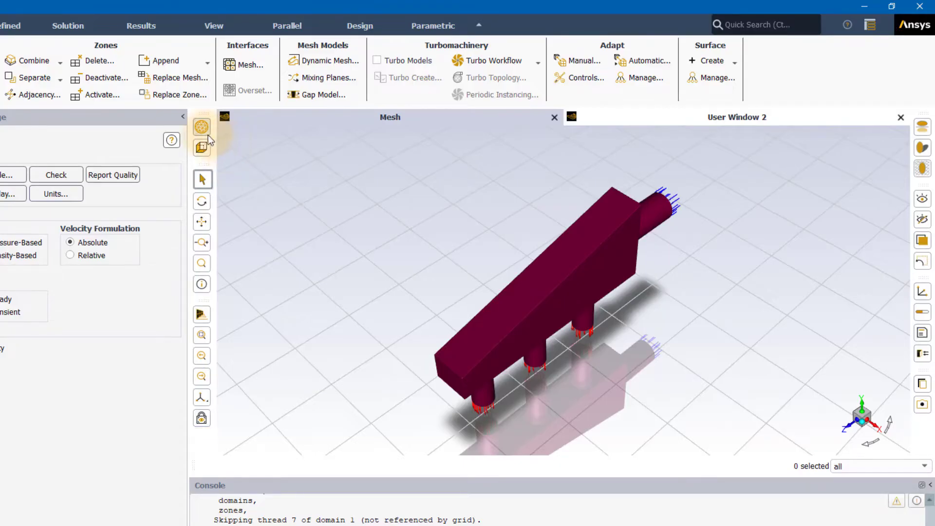
{"action": "mouse_move", "coordinate": [203, 129]}
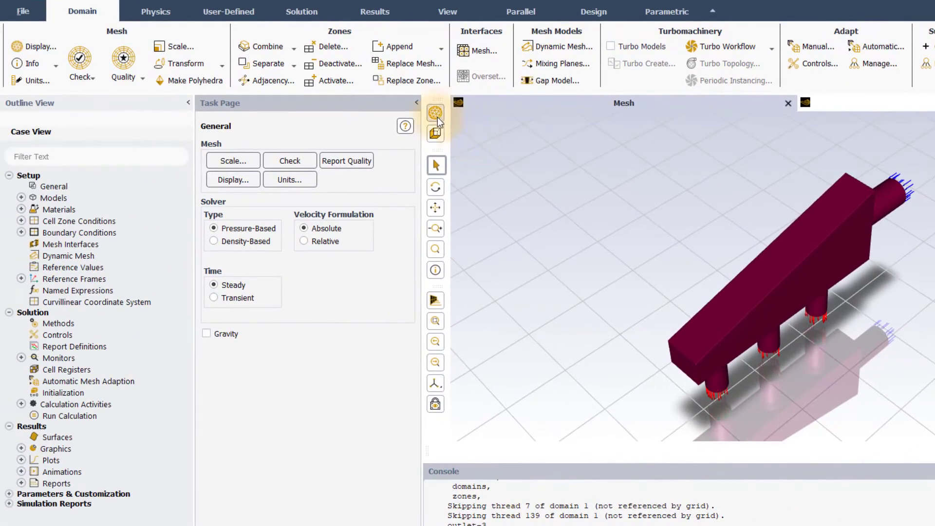
- Draw the inlet, three outlets and wall as faces from the Mesh Display dialog, then close it
{"action": "left_click", "coordinate": [232, 179]}
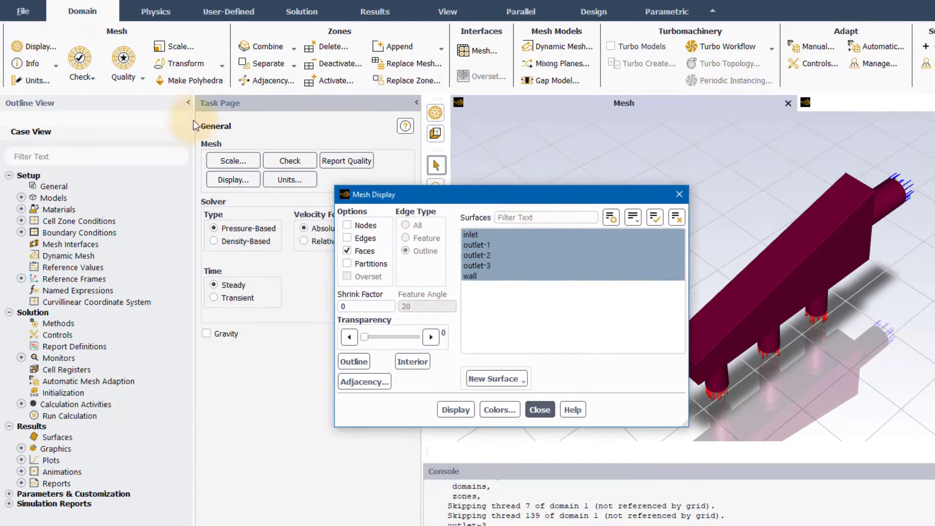
{"action": "left_click", "coordinate": [539, 409]}
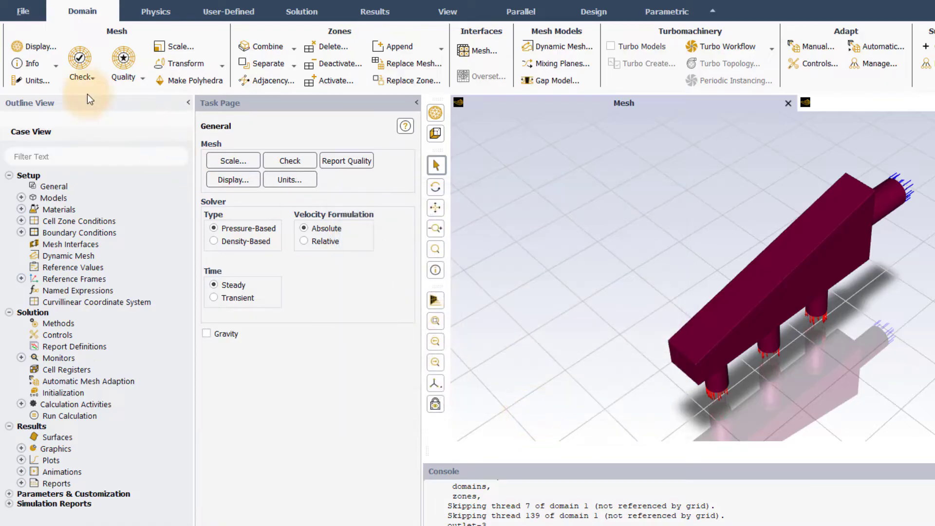
{"action": "left_click", "coordinate": [233, 179]}
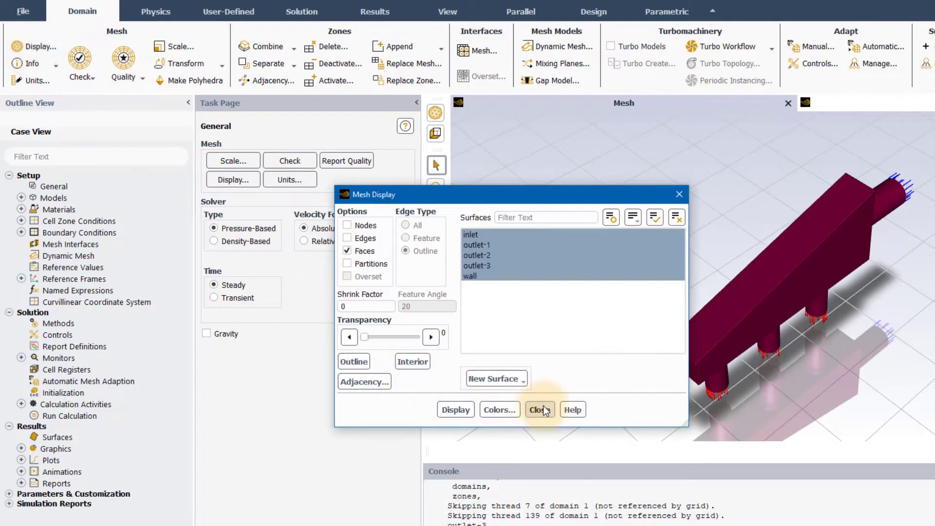
{"action": "left_click", "coordinate": [539, 409]}
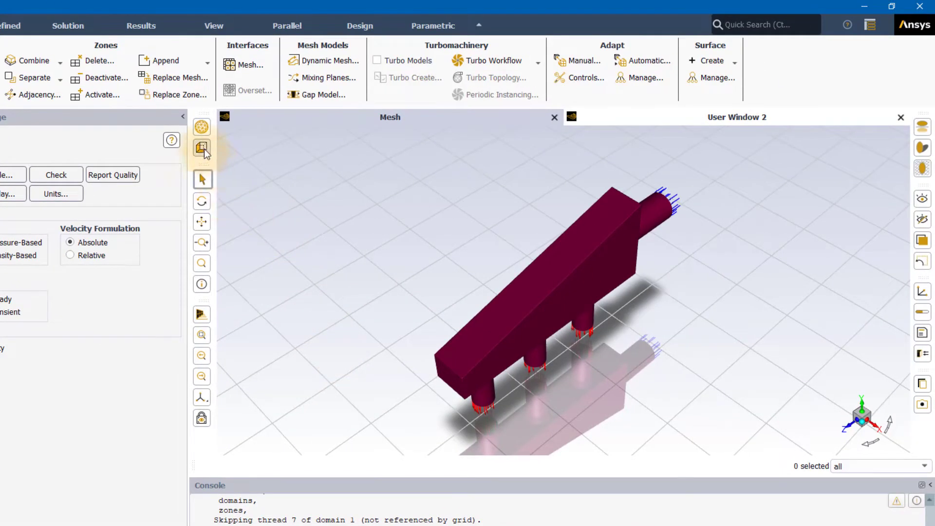
{"action": "mouse_move", "coordinate": [201, 148]}
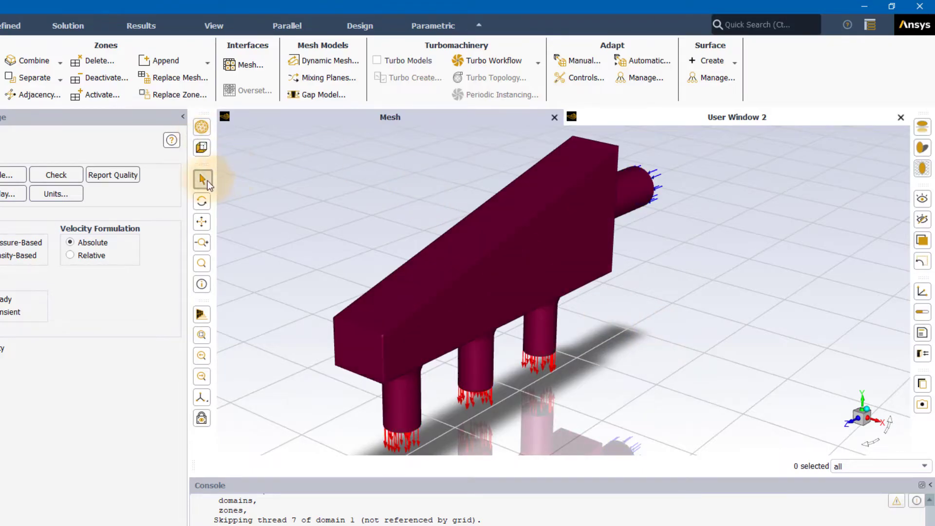
{"action": "mouse_move", "coordinate": [202, 179]}
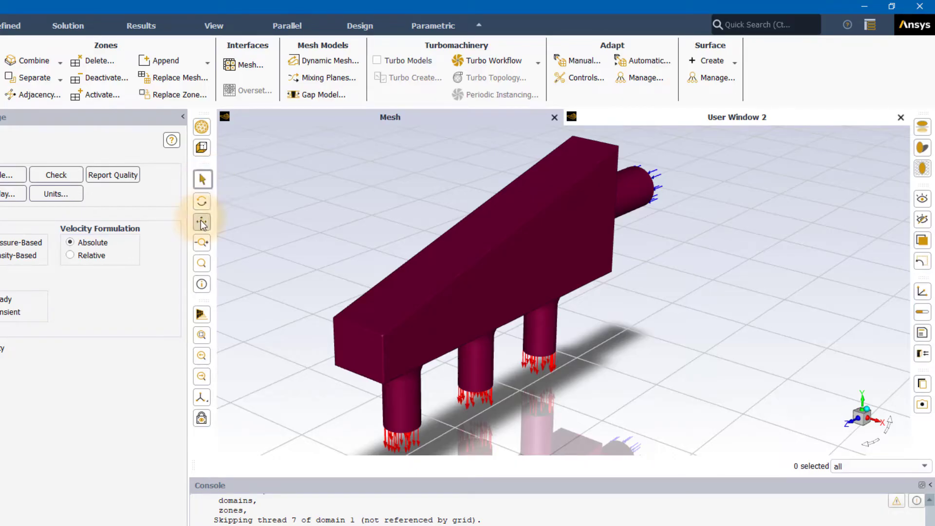
{"action": "mouse_move", "coordinate": [201, 244]}
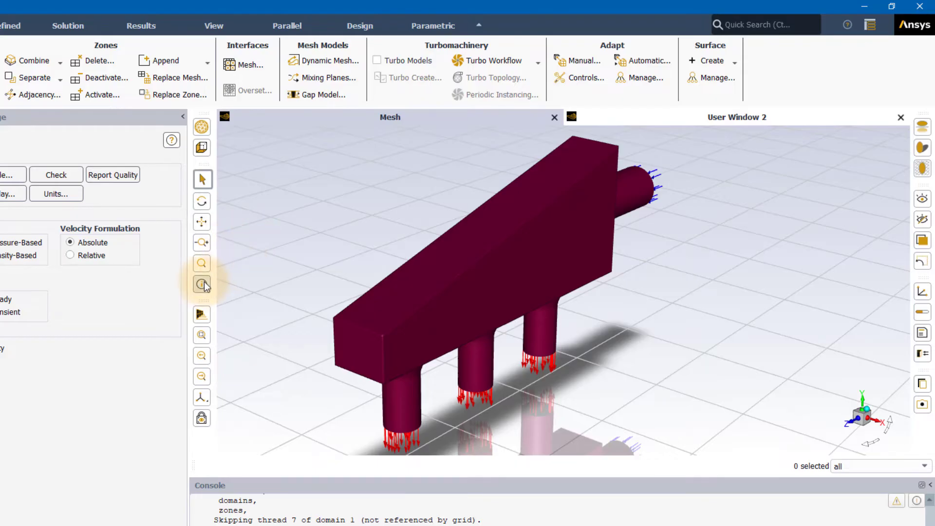
{"action": "mouse_move", "coordinate": [201, 285]}
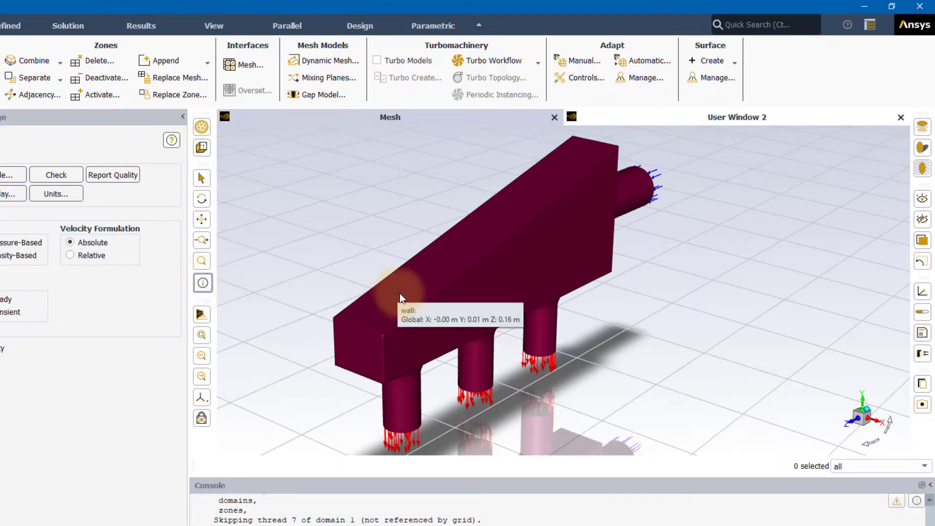
{"action": "mouse_move", "coordinate": [471, 441]}
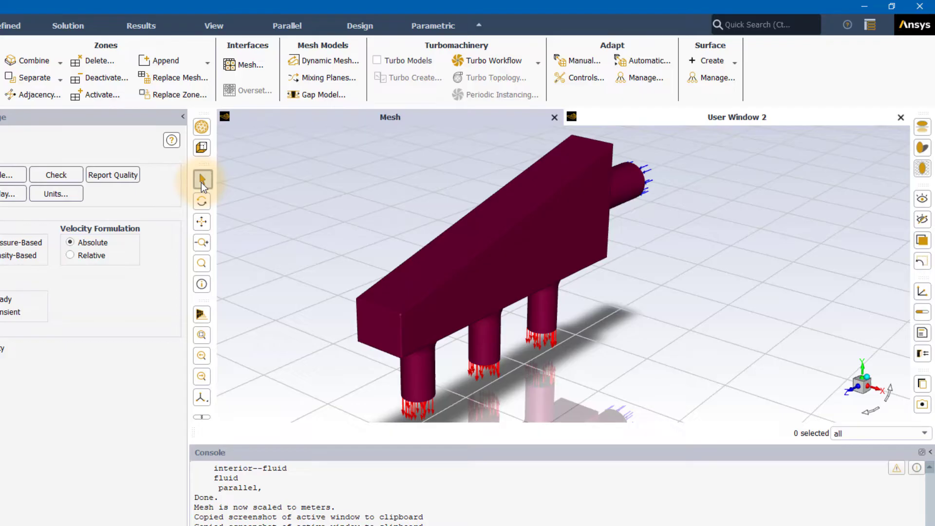
{"action": "mouse_move", "coordinate": [246, 191]}
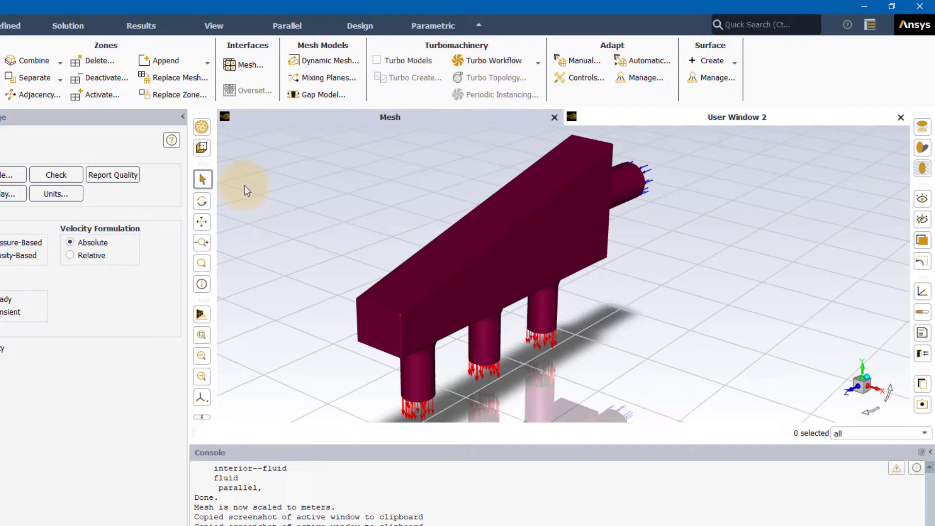
{"action": "mouse_move", "coordinate": [220, 319]}
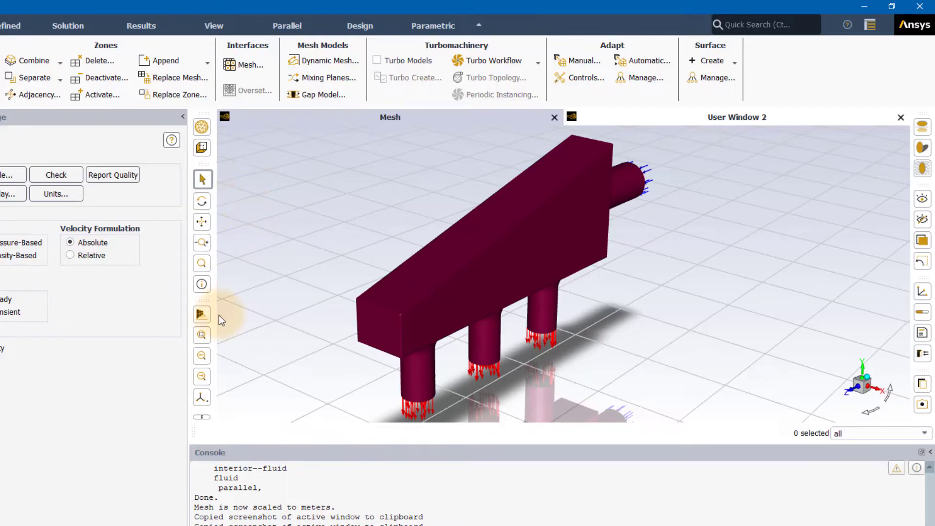
{"action": "mouse_move", "coordinate": [203, 316]}
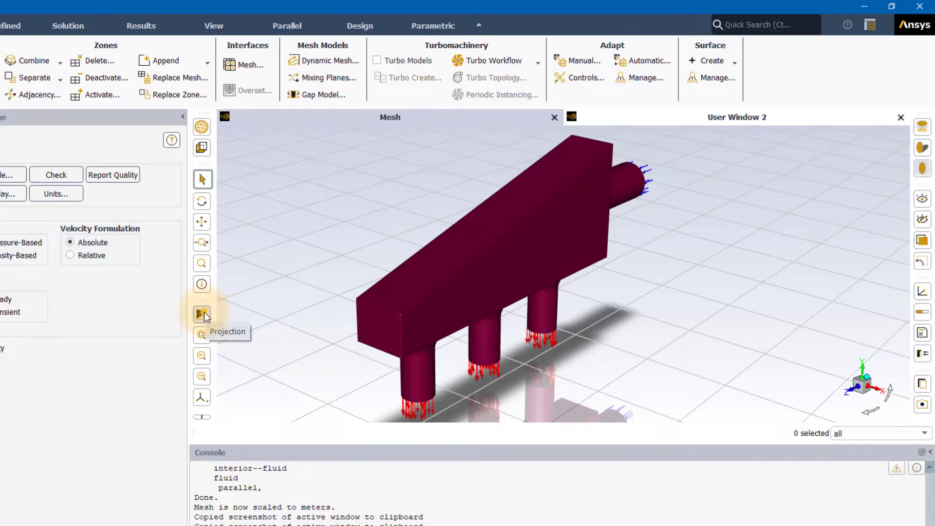
- Switch the view to orthographic projection and show a length scale ruler under the model
{"action": "left_click", "coordinate": [201, 314]}
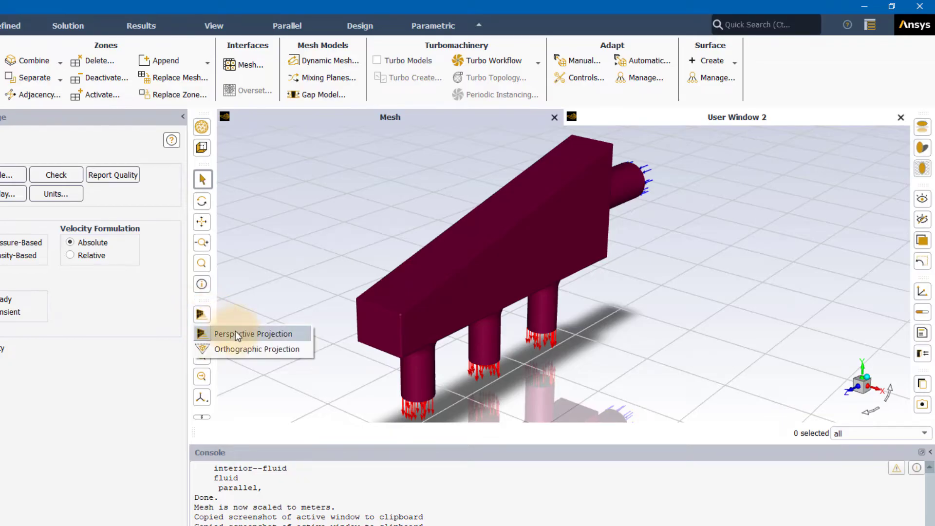
{"action": "mouse_move", "coordinate": [241, 348]}
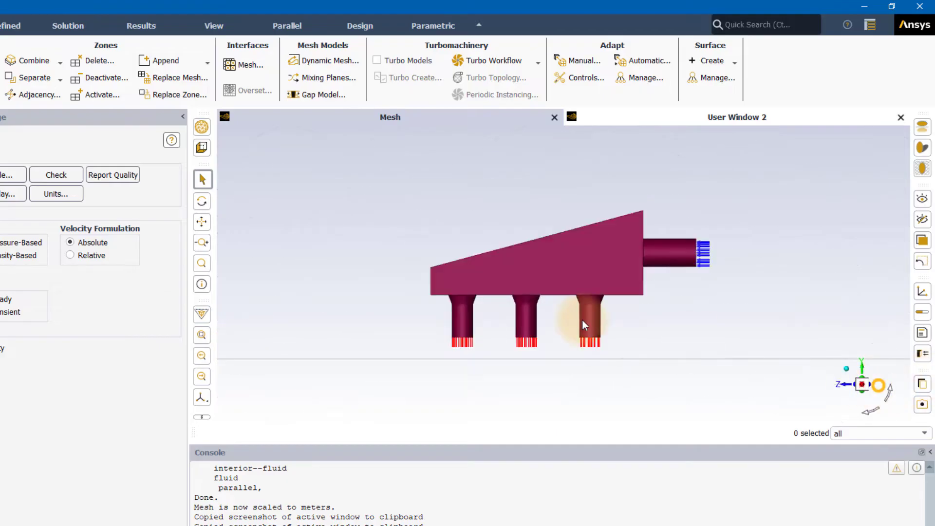
{"action": "left_click", "coordinate": [201, 313]}
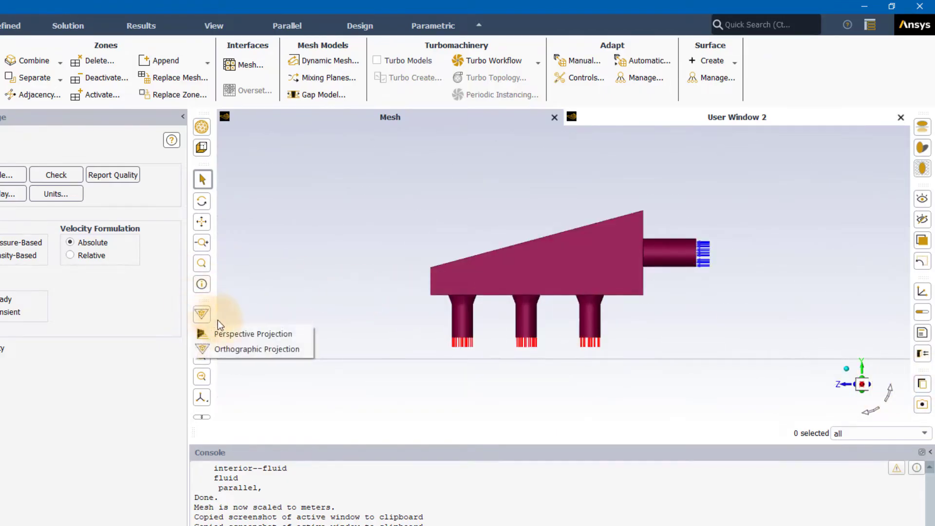
{"action": "left_click", "coordinate": [253, 333]}
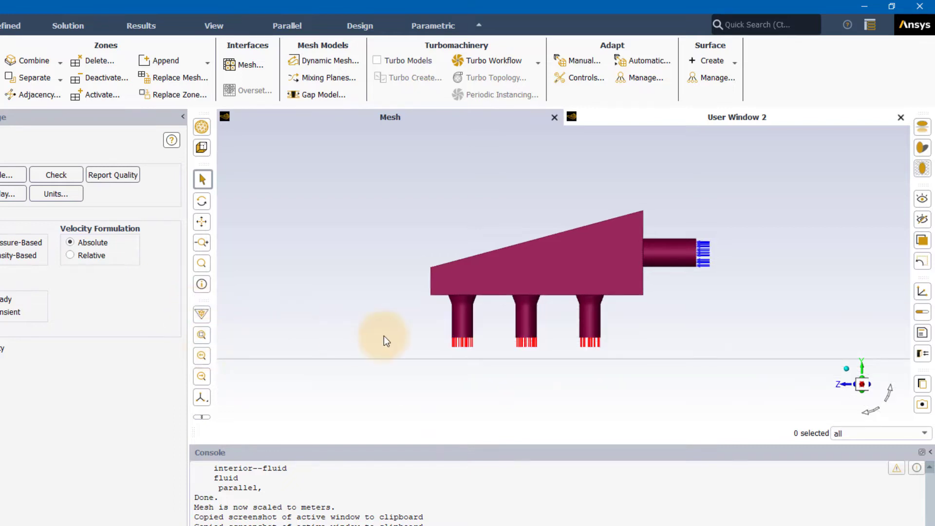
{"action": "mouse_move", "coordinate": [371, 314]}
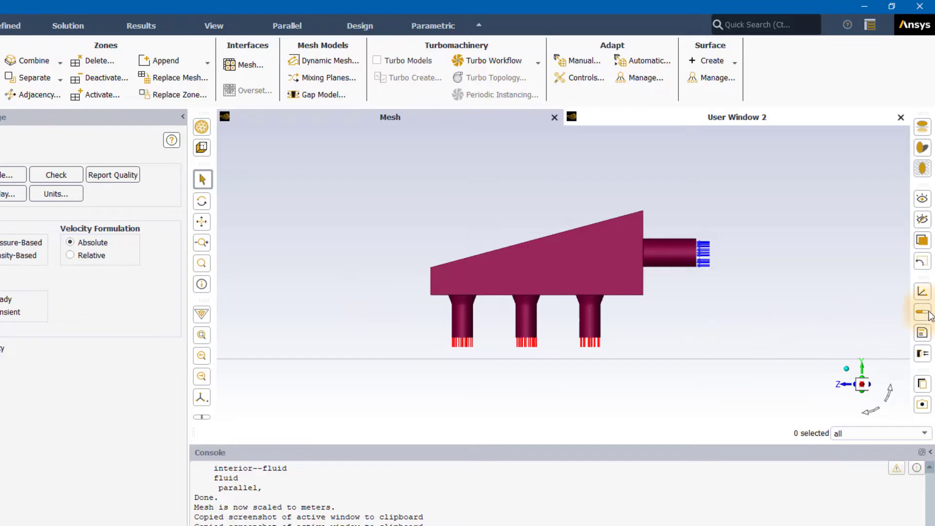
{"action": "mouse_move", "coordinate": [925, 310]}
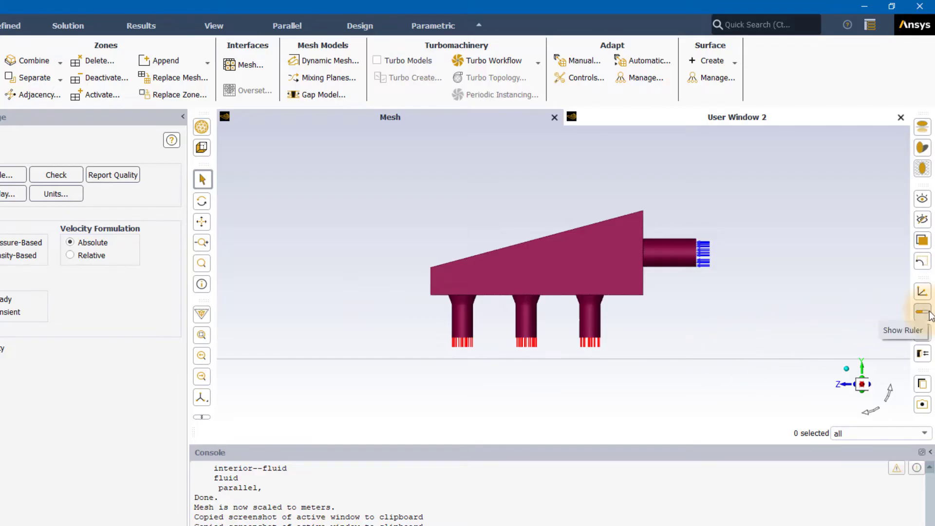
{"action": "left_click", "coordinate": [921, 310]}
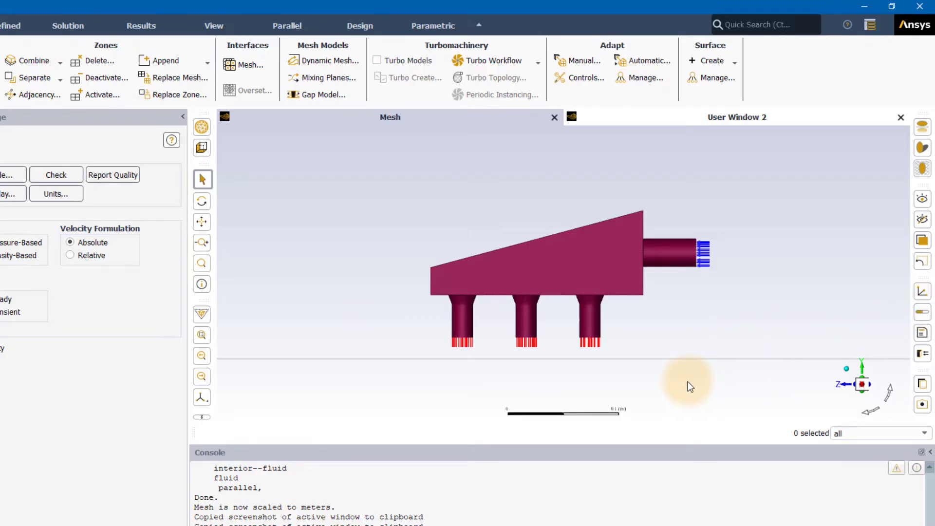
{"action": "mouse_move", "coordinate": [630, 426]}
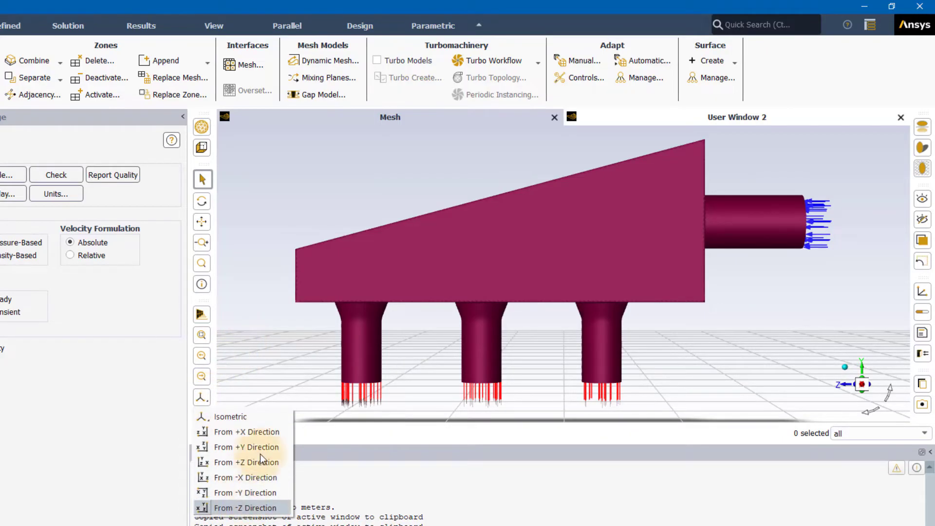
- Pick a standard isometric view direction and hide the ruler
{"action": "left_click", "coordinate": [869, 25]}
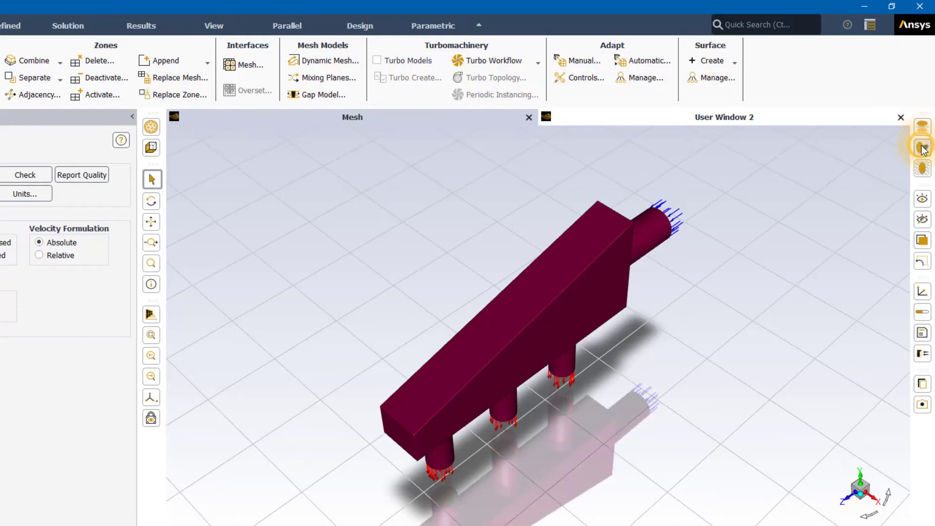
{"action": "left_click", "coordinate": [921, 148]}
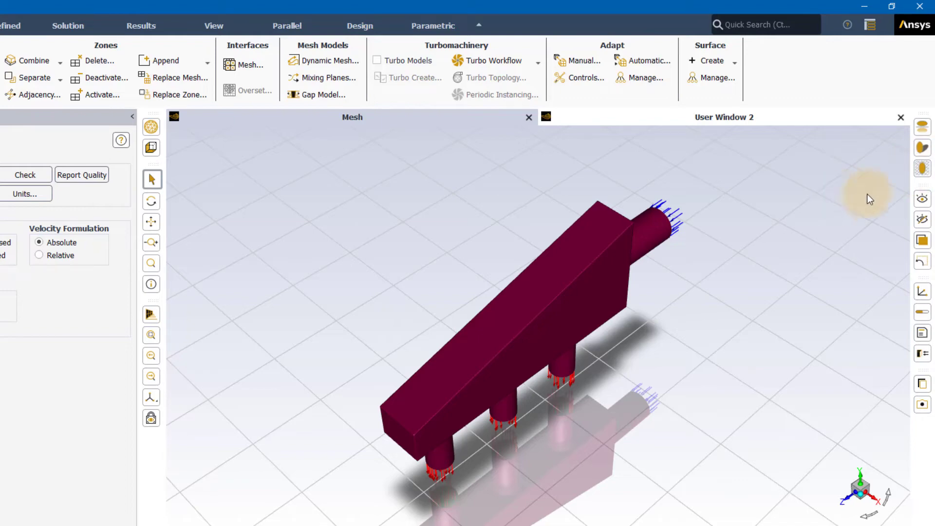
{"action": "mouse_move", "coordinate": [921, 198]}
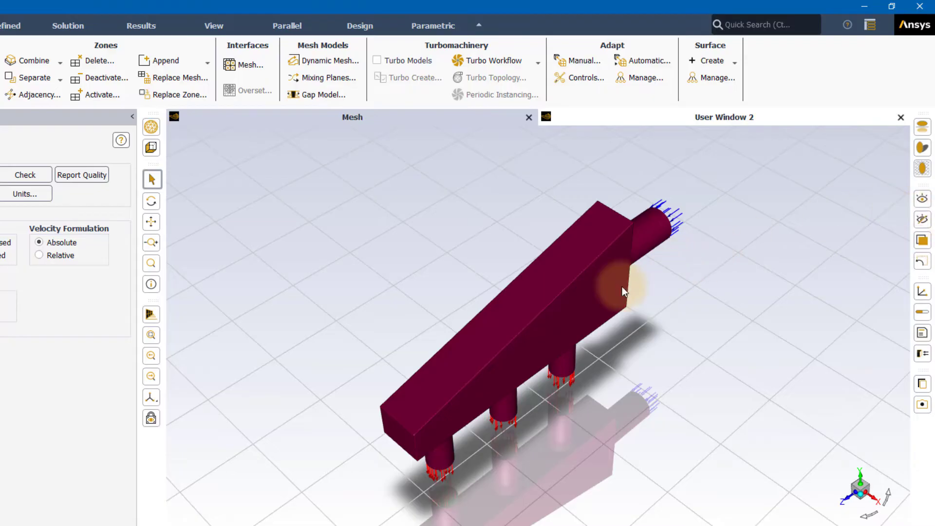
{"action": "left_click", "coordinate": [619, 292]}
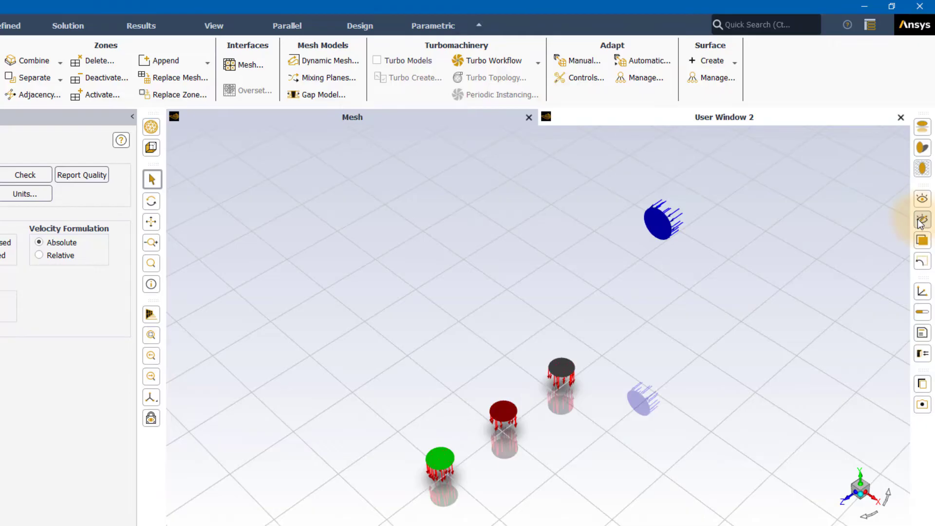
{"action": "mouse_move", "coordinate": [921, 198]}
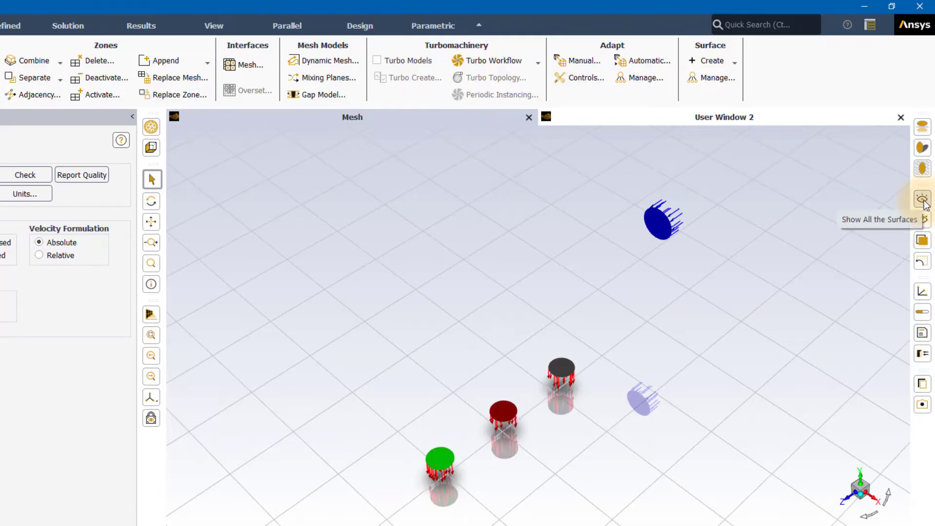
{"action": "left_click", "coordinate": [921, 199]}
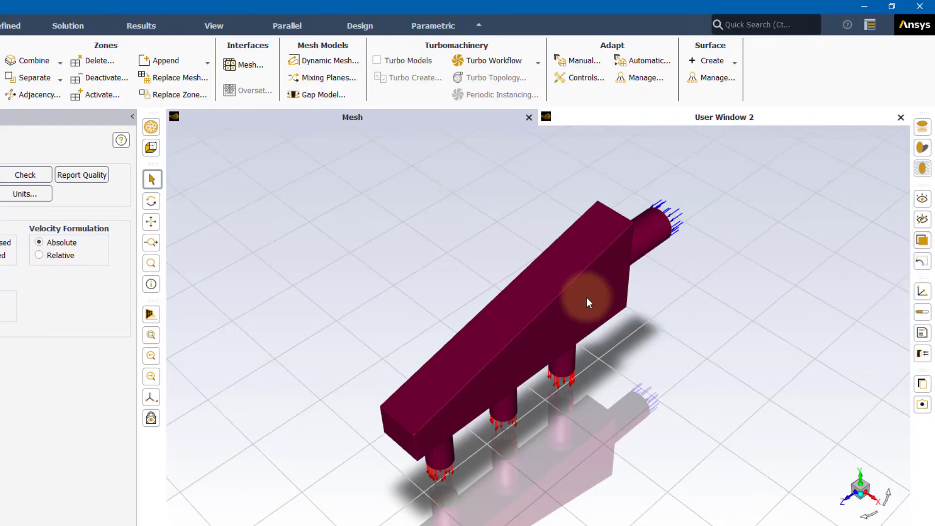
{"action": "right_click", "coordinate": [588, 302]}
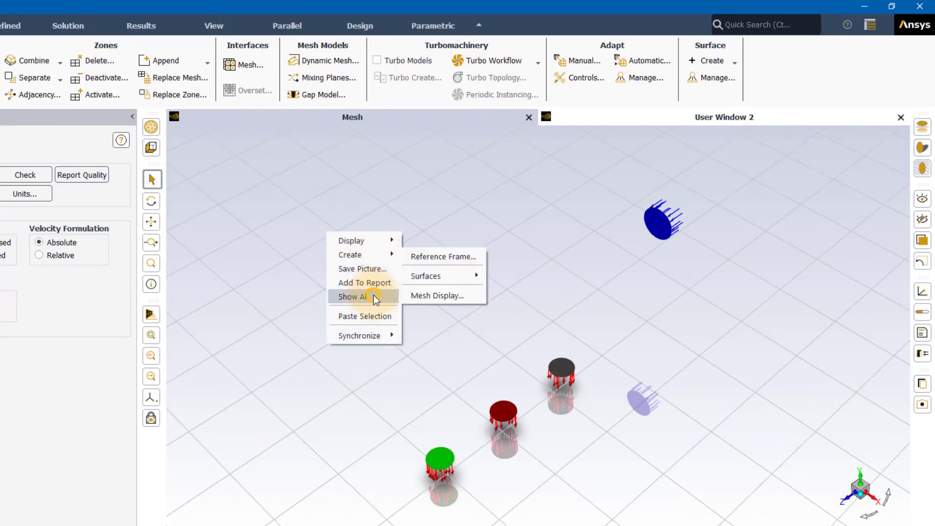
{"action": "left_click", "coordinate": [363, 296]}
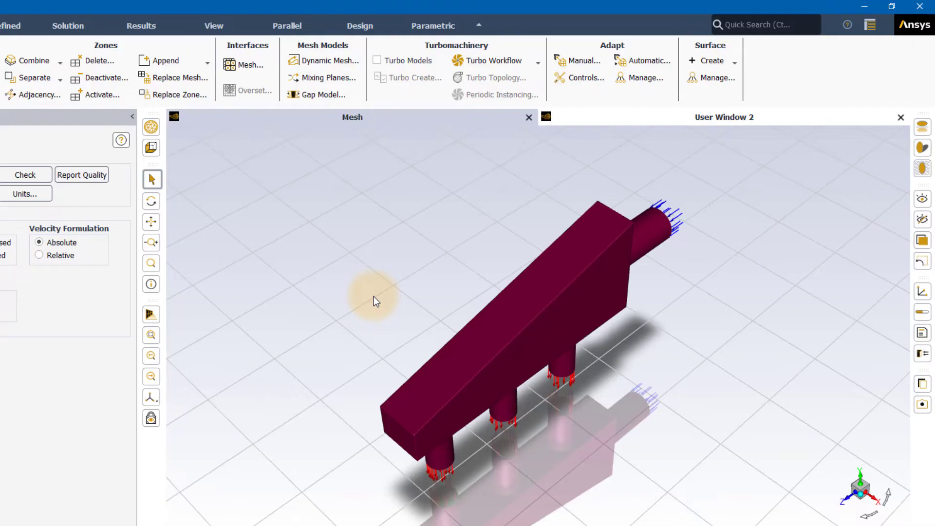
{"action": "mouse_move", "coordinate": [407, 296]}
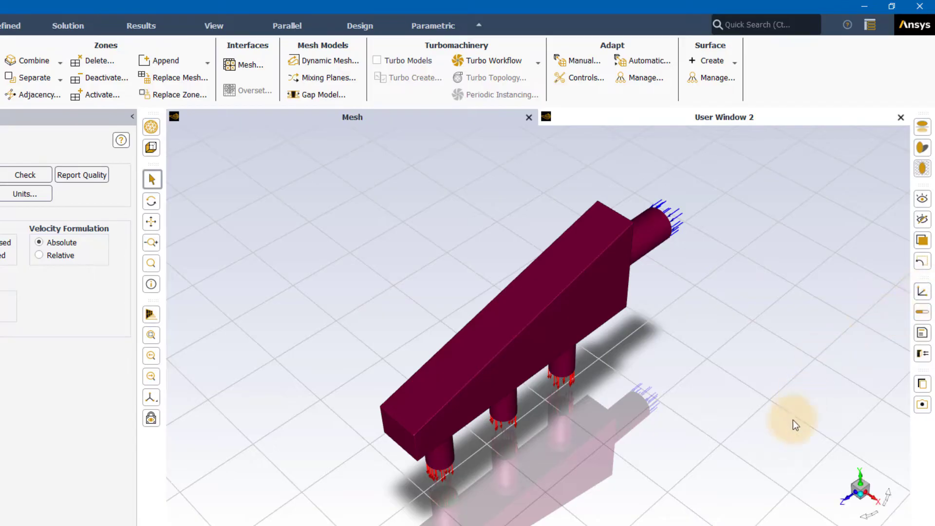
{"action": "mouse_move", "coordinate": [806, 514]}
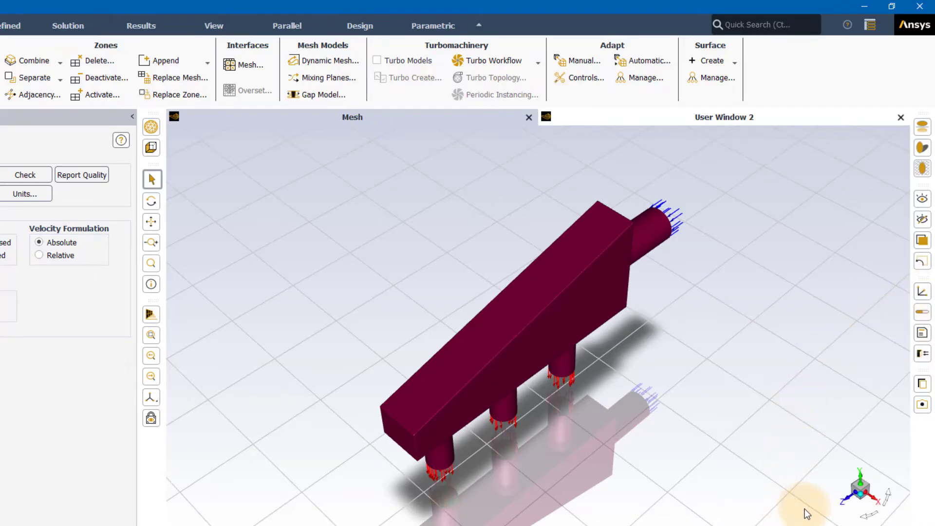
{"action": "mouse_move", "coordinate": [878, 500]}
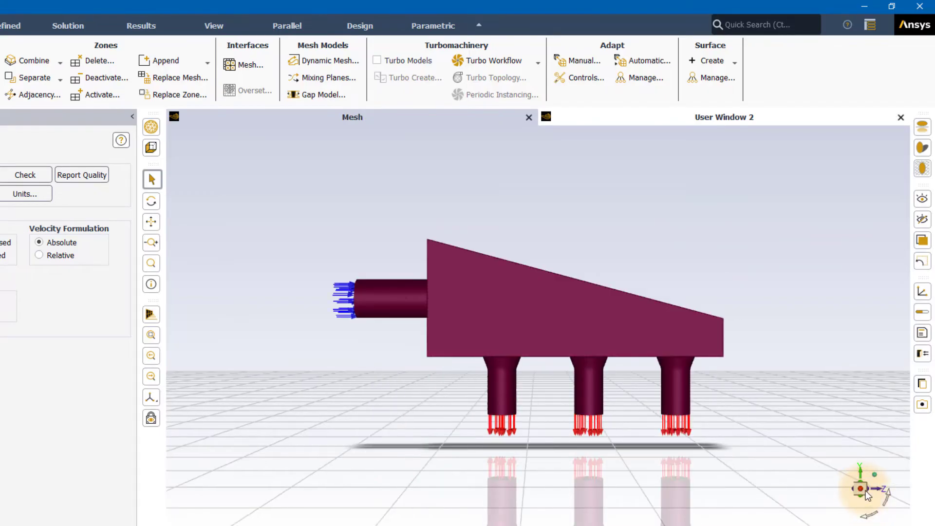
{"action": "mouse_move", "coordinate": [879, 477]}
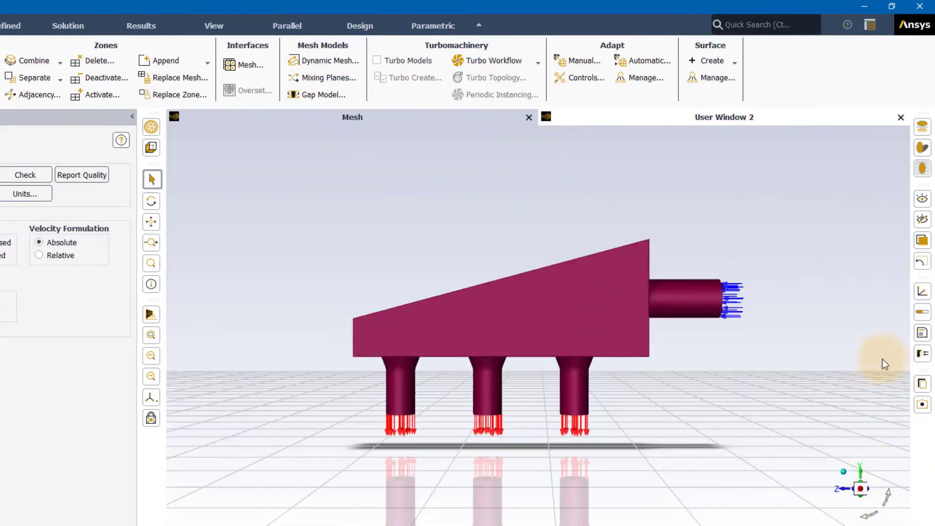
{"action": "mouse_move", "coordinate": [921, 312]}
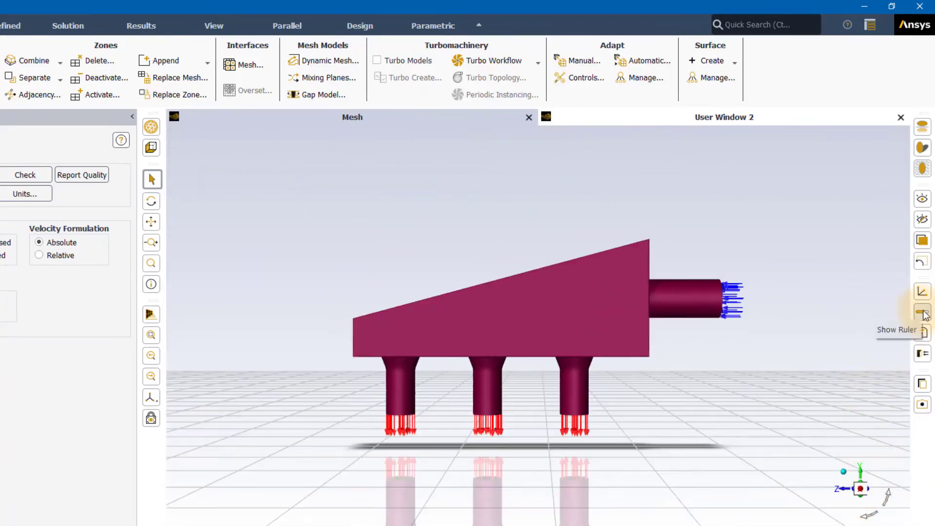
- Show the length ruler under the side-on model, then turn it off again
{"action": "left_click", "coordinate": [921, 312]}
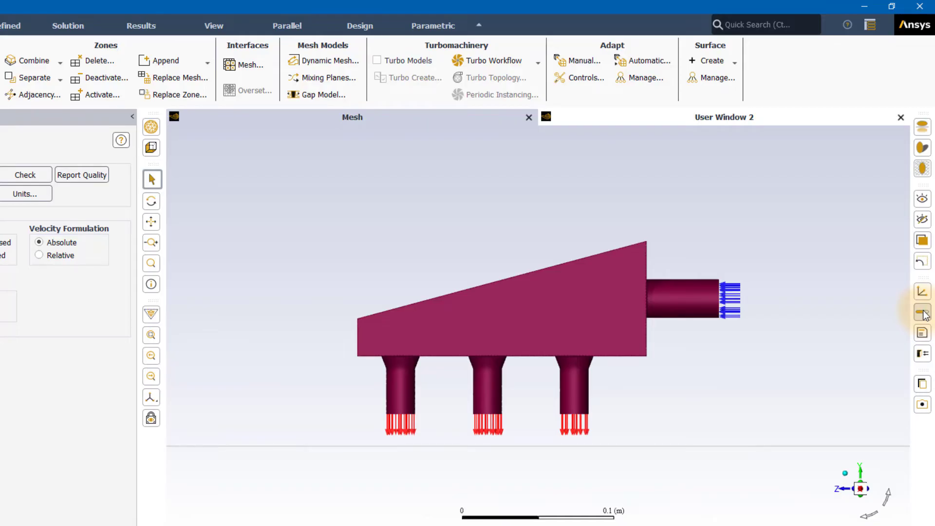
{"action": "left_click", "coordinate": [151, 310]}
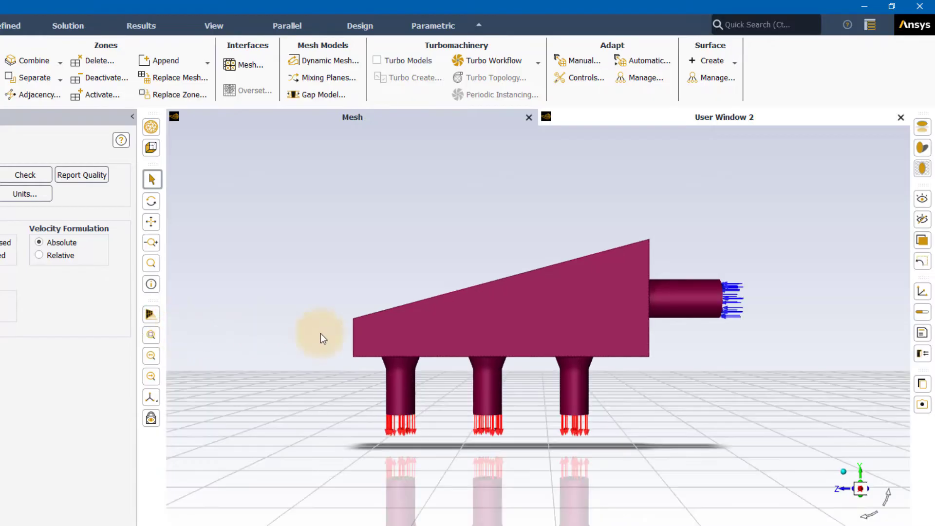
{"action": "mouse_move", "coordinate": [834, 344]}
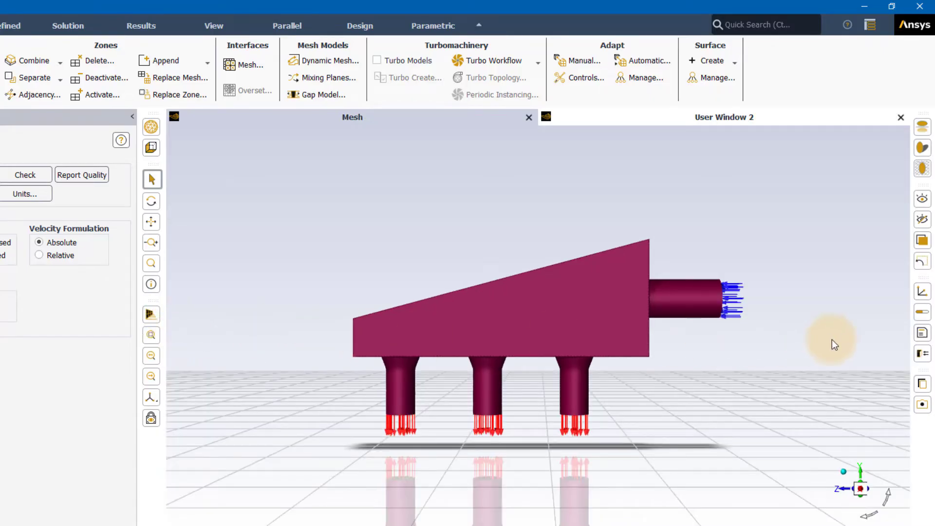
{"action": "mouse_move", "coordinate": [844, 341]}
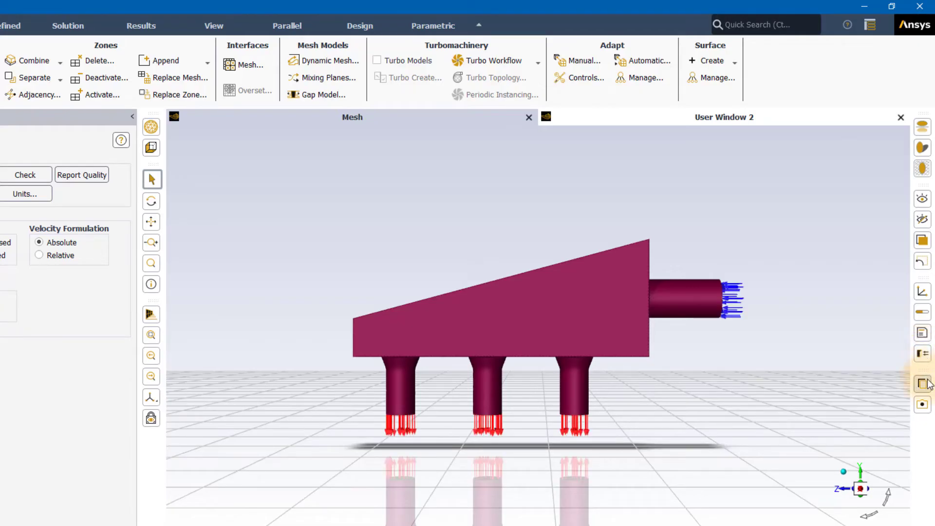
{"action": "mouse_move", "coordinate": [921, 382]}
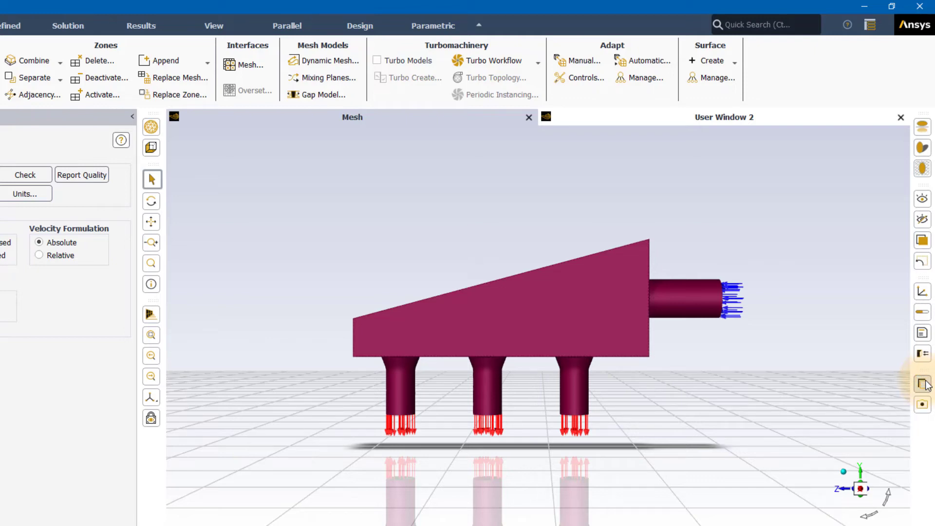
{"action": "mouse_move", "coordinate": [923, 395]}
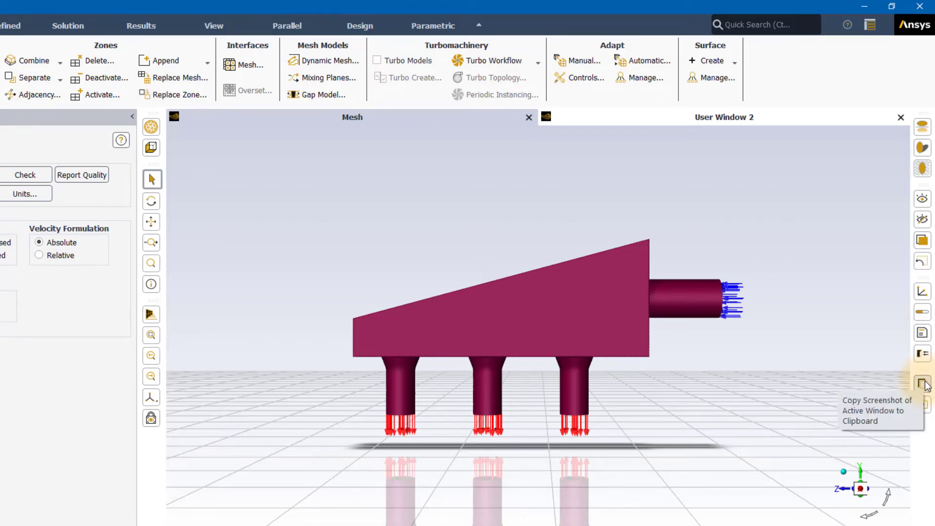
{"action": "mouse_move", "coordinate": [882, 368]}
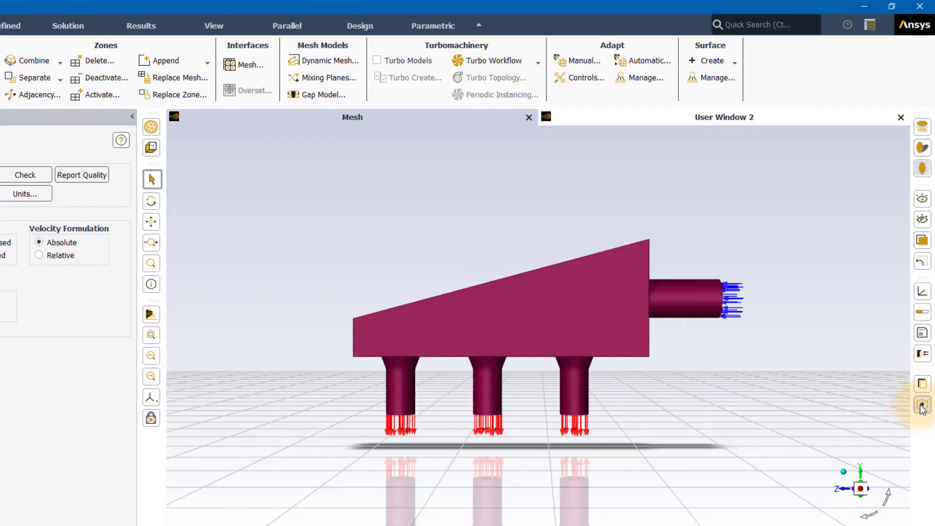
- Review the Save Picture dialog without saving, then use the graphics window context menu
{"action": "left_click", "coordinate": [922, 403]}
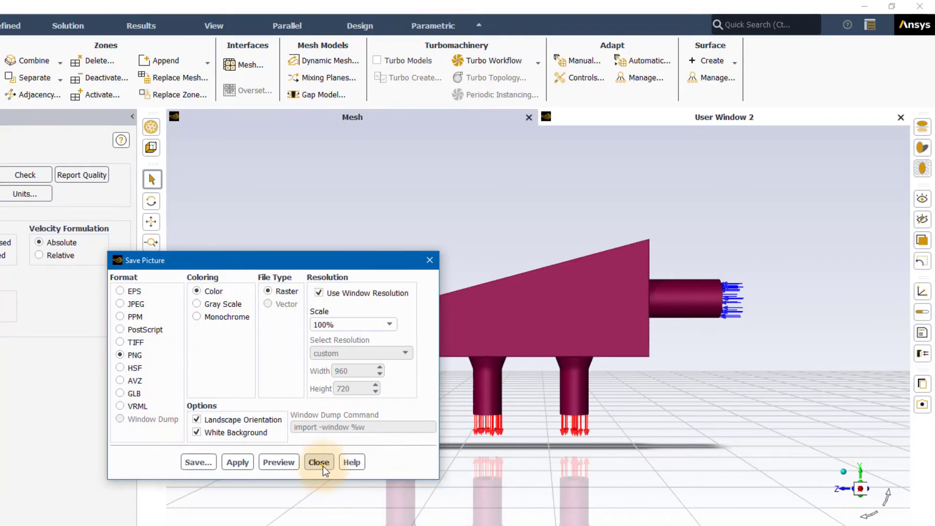
{"action": "left_click", "coordinate": [319, 461]}
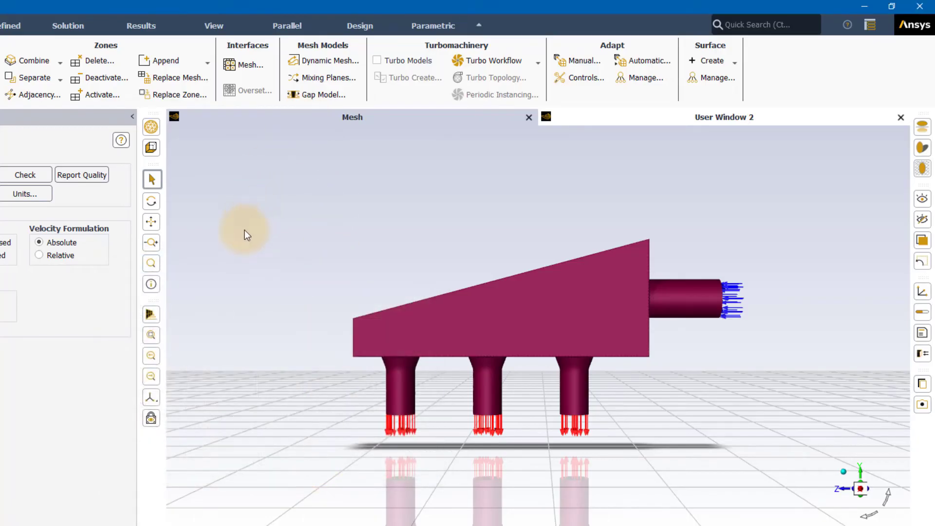
{"action": "right_click", "coordinate": [245, 235]}
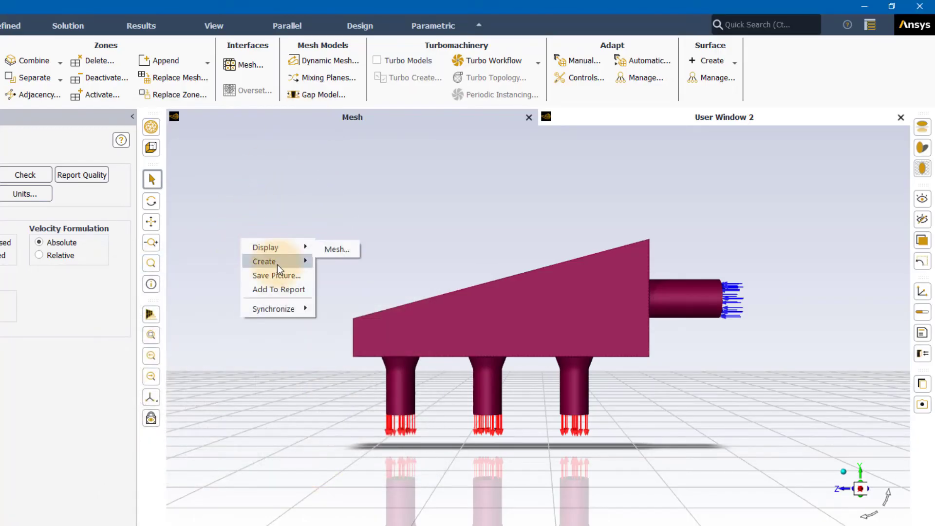
{"action": "mouse_move", "coordinate": [282, 275]}
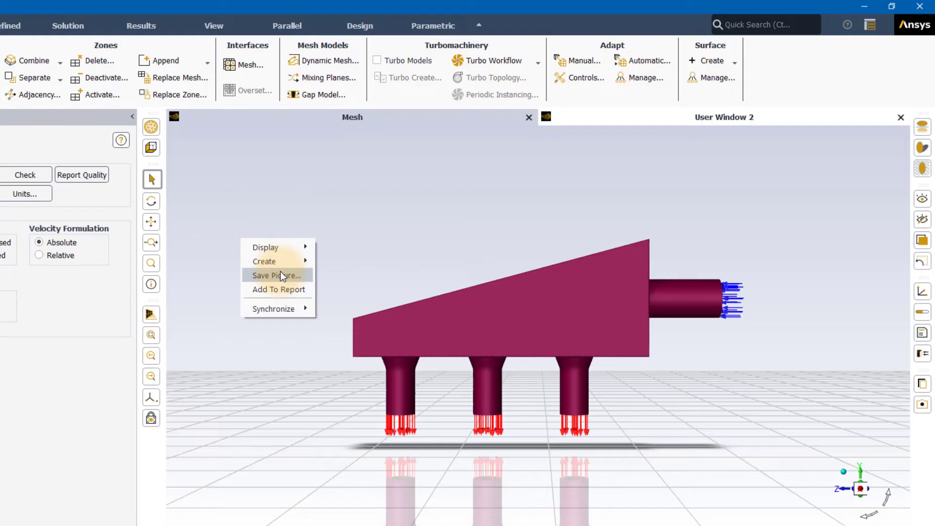
{"action": "left_click", "coordinate": [277, 274]}
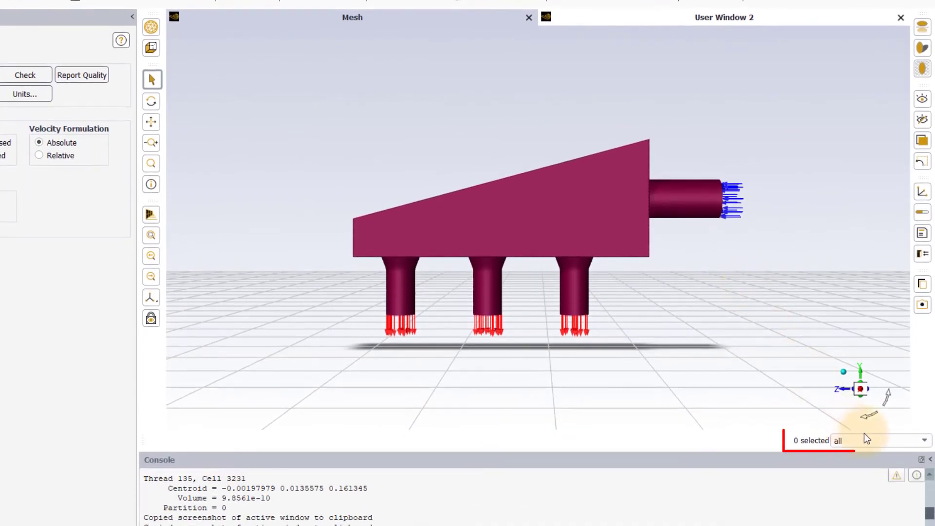
{"action": "mouse_move", "coordinate": [868, 438]}
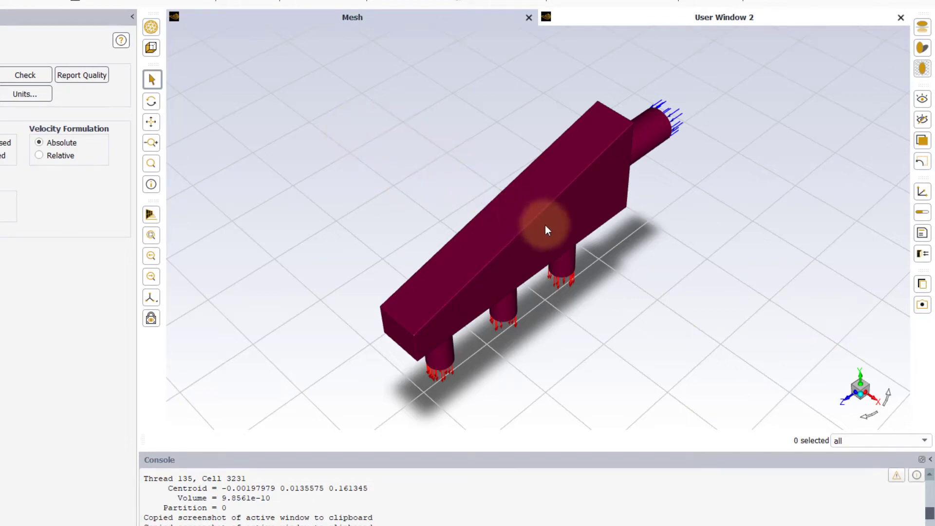
- Select the large wall surface, review its context actions such as Hide, and deselect it
{"action": "left_click", "coordinate": [542, 230]}
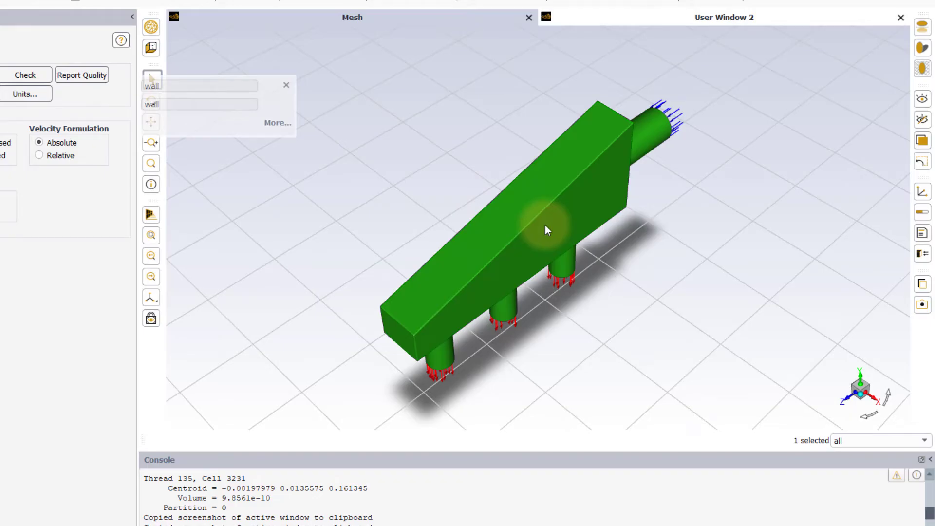
{"action": "right_click", "coordinate": [545, 230]}
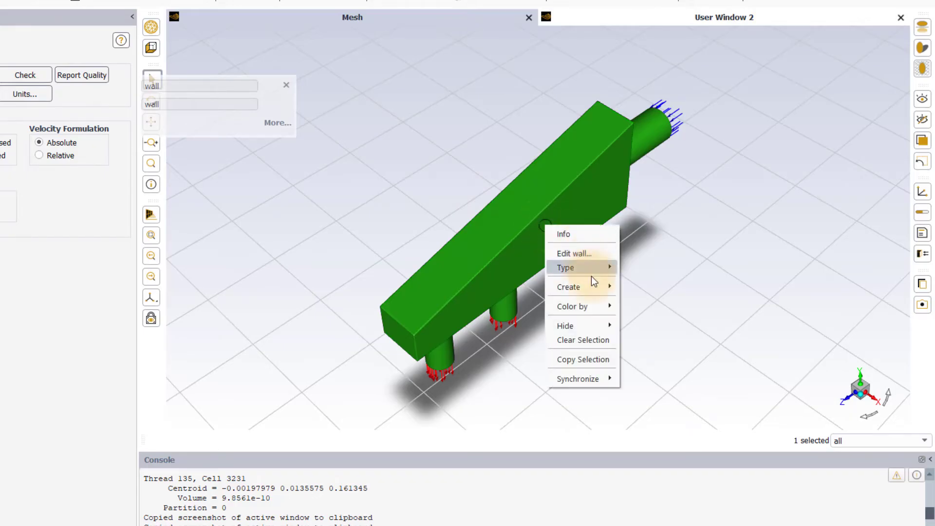
{"action": "mouse_move", "coordinate": [592, 325]}
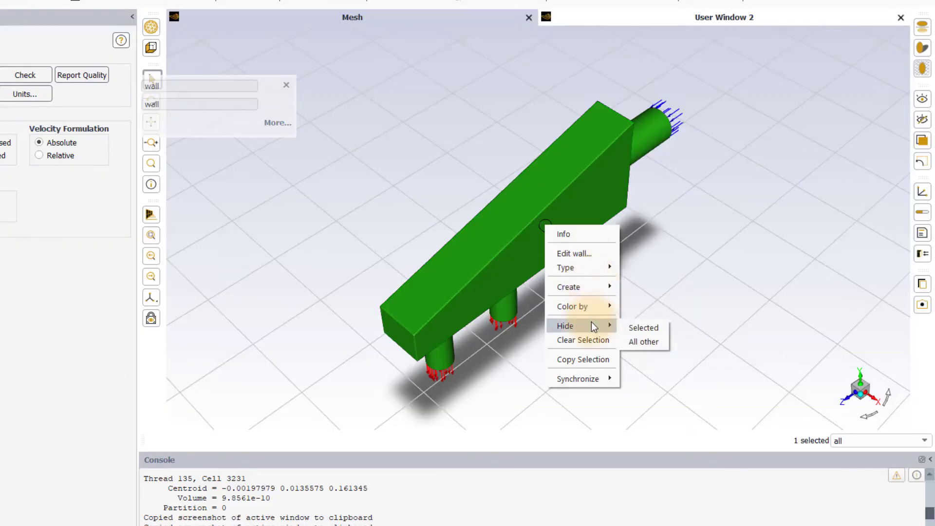
{"action": "mouse_move", "coordinate": [572, 306]}
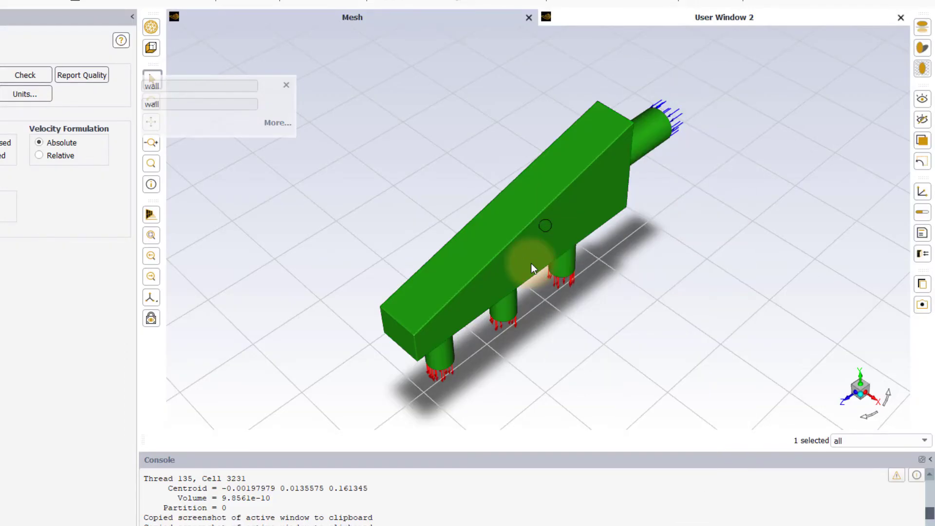
{"action": "left_click", "coordinate": [564, 375]}
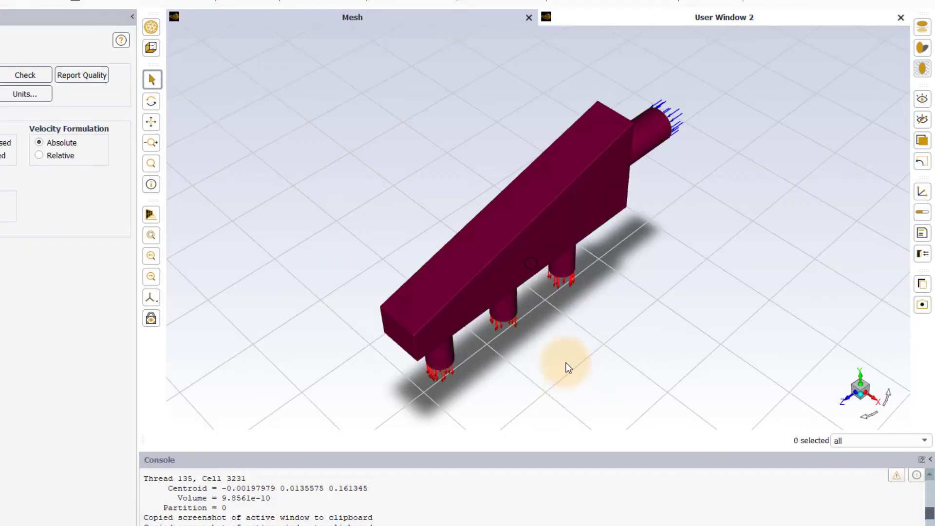
{"action": "left_click", "coordinate": [521, 249]}
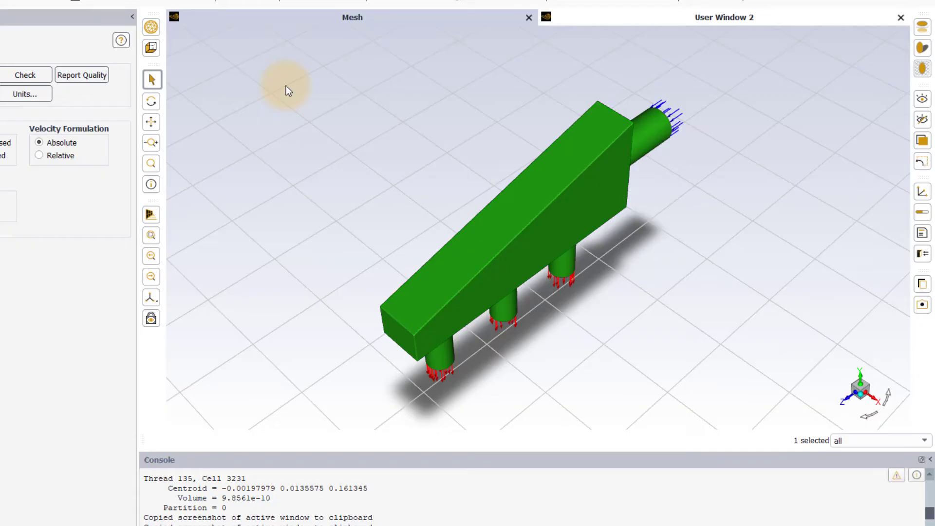
{"action": "right_click", "coordinate": [557, 194]}
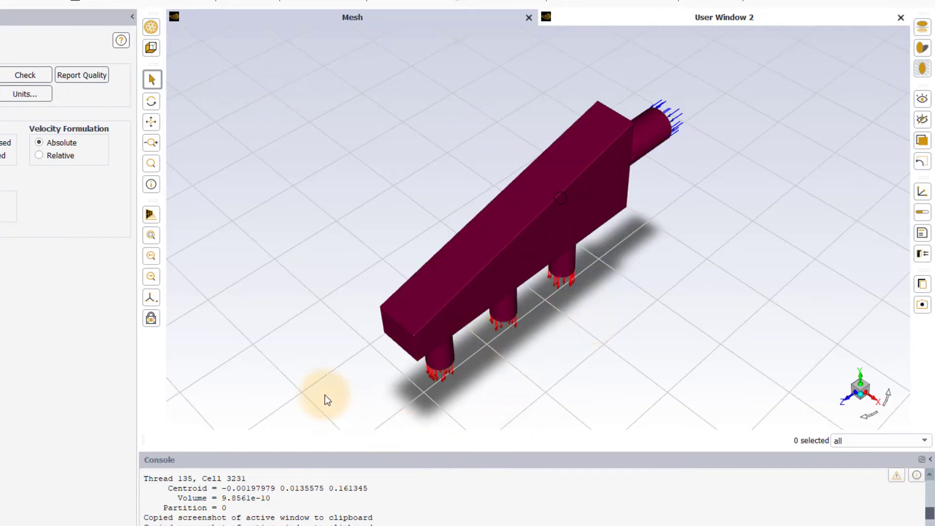
{"action": "mouse_move", "coordinate": [342, 224]}
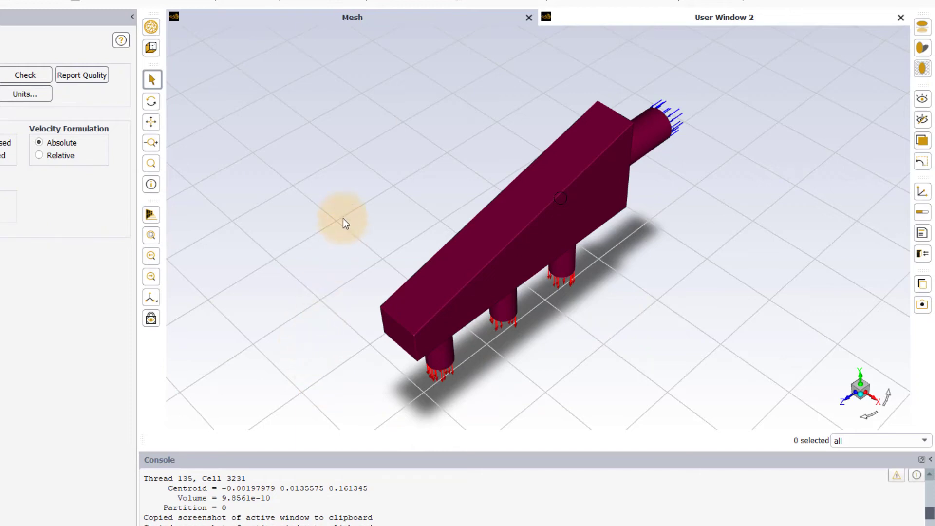
{"action": "mouse_move", "coordinate": [355, 176]}
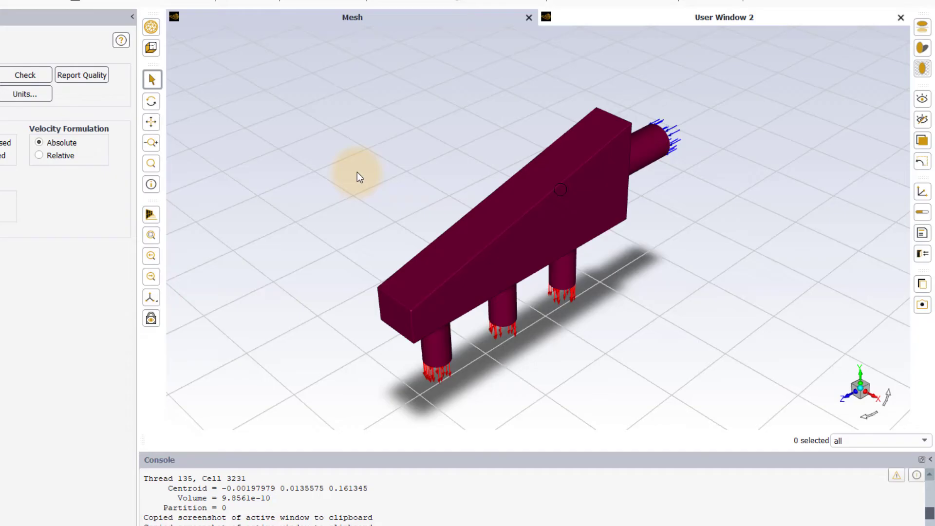
- Box-select the outlet faces, dismiss the pressure-outlet quick settings, then box-select all surfaces
{"action": "left_click_drag", "start_coordinate": [354, 173], "coordinate": [390, 244]}
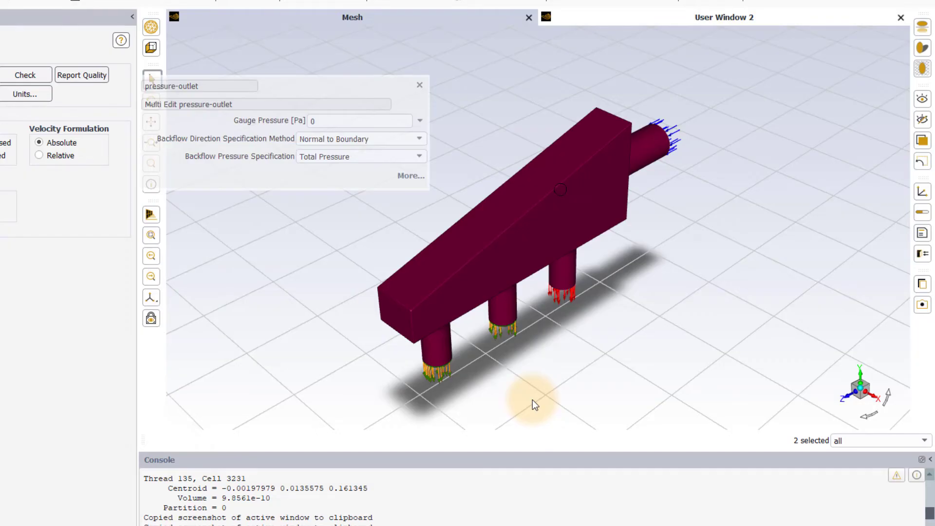
{"action": "left_click_drag", "start_coordinate": [533, 405], "coordinate": [509, 233]}
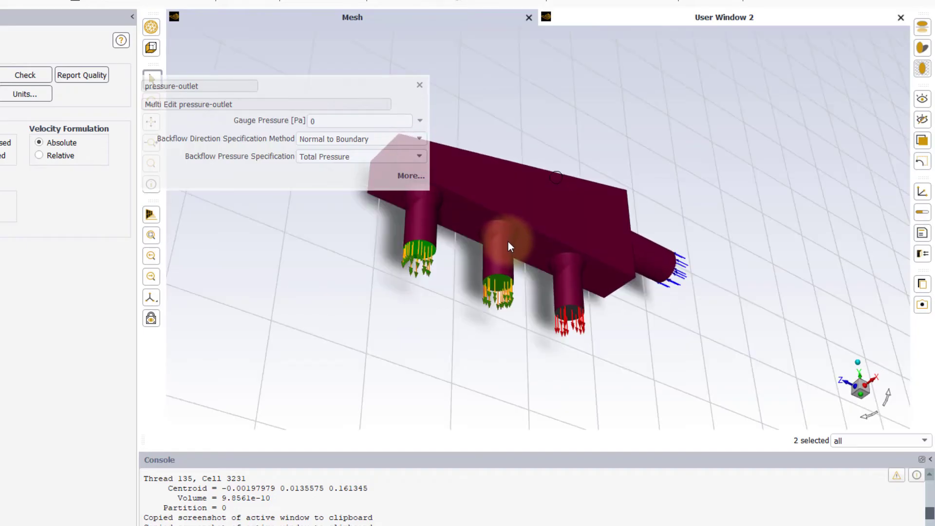
{"action": "left_click", "coordinate": [419, 84]}
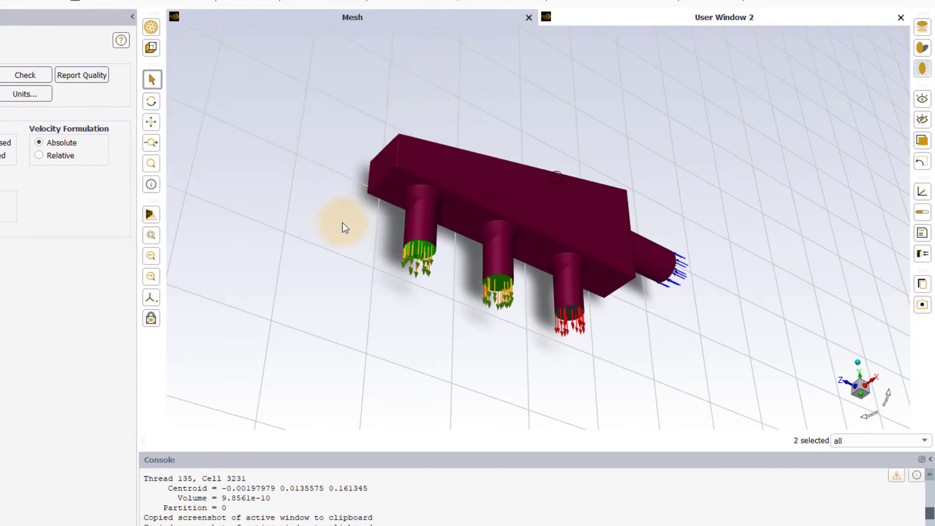
{"action": "left_click_drag", "start_coordinate": [339, 227], "coordinate": [365, 342]}
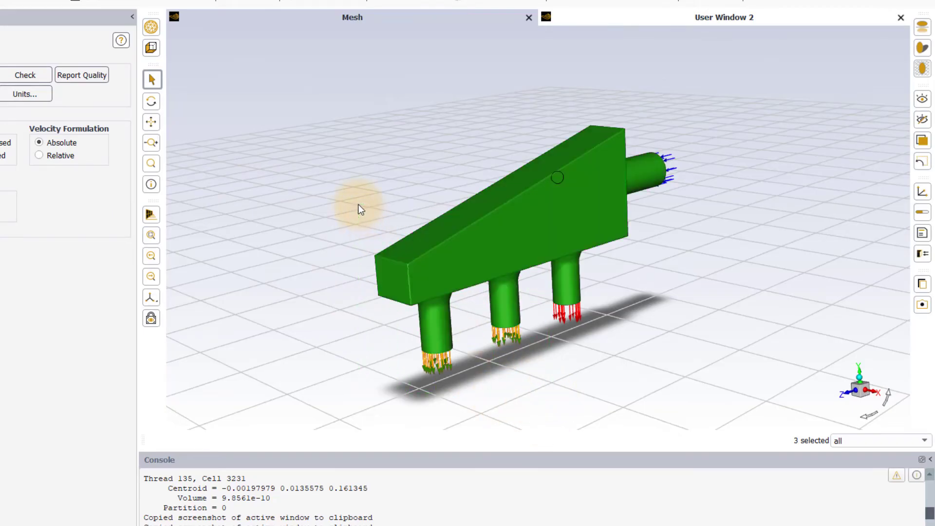
{"action": "mouse_move", "coordinate": [608, 403]}
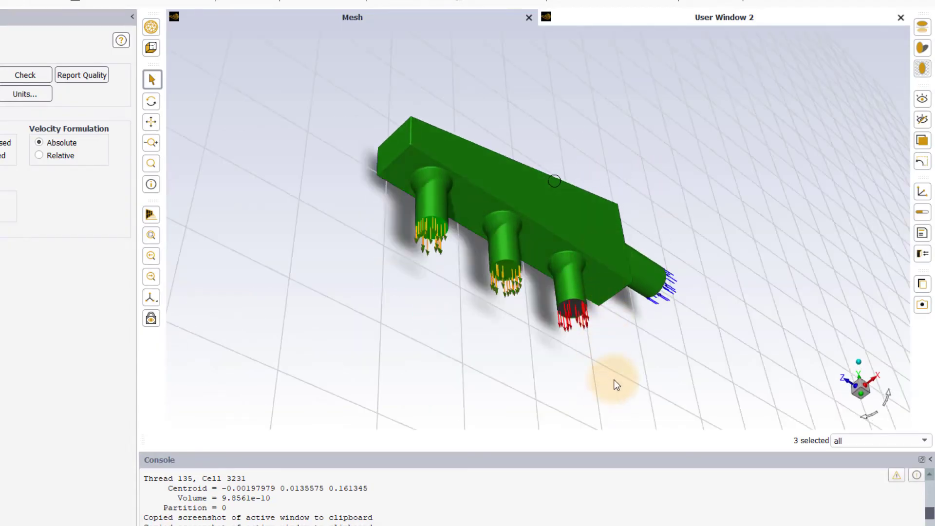
{"action": "mouse_move", "coordinate": [740, 418]}
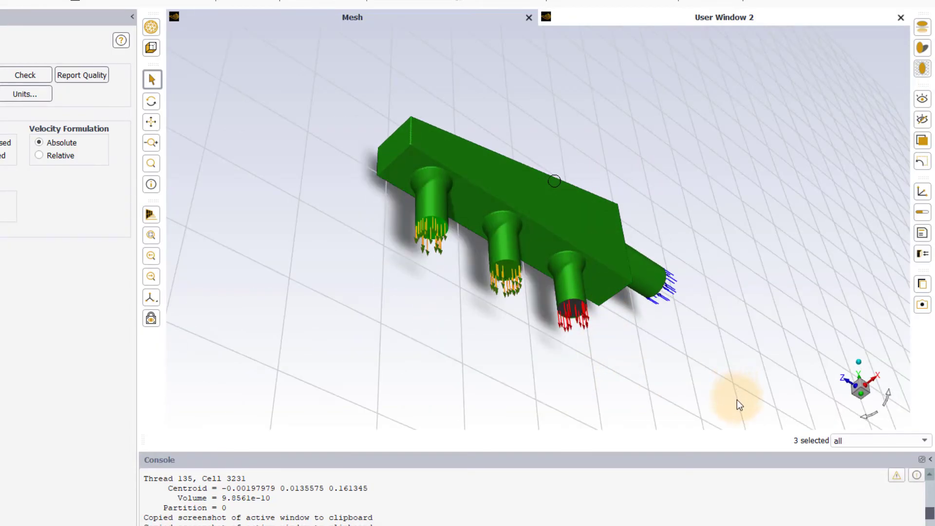
{"action": "mouse_move", "coordinate": [640, 441]}
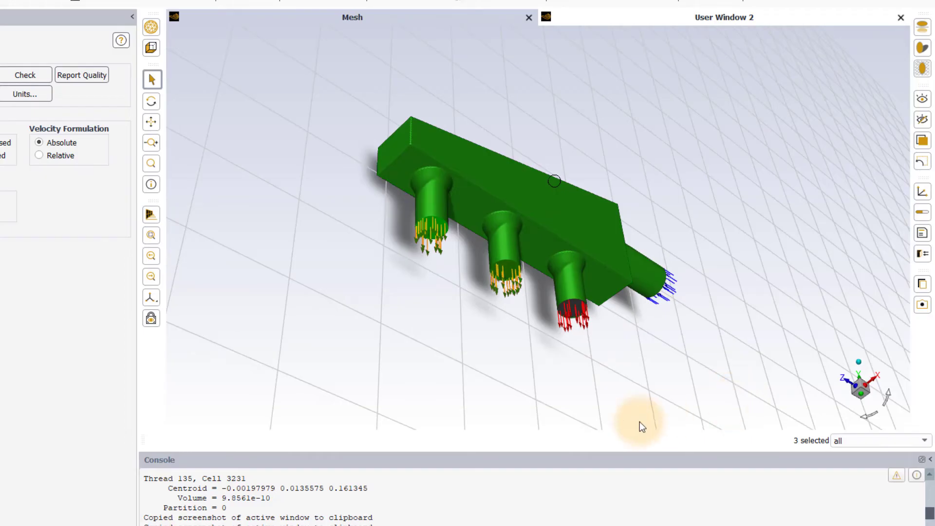
{"action": "mouse_move", "coordinate": [518, 183]}
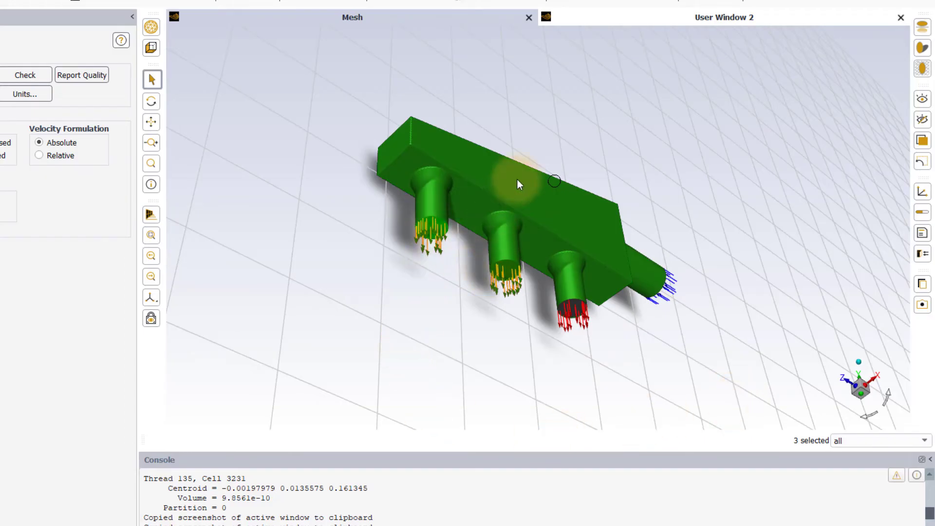
{"action": "mouse_move", "coordinate": [714, 371]}
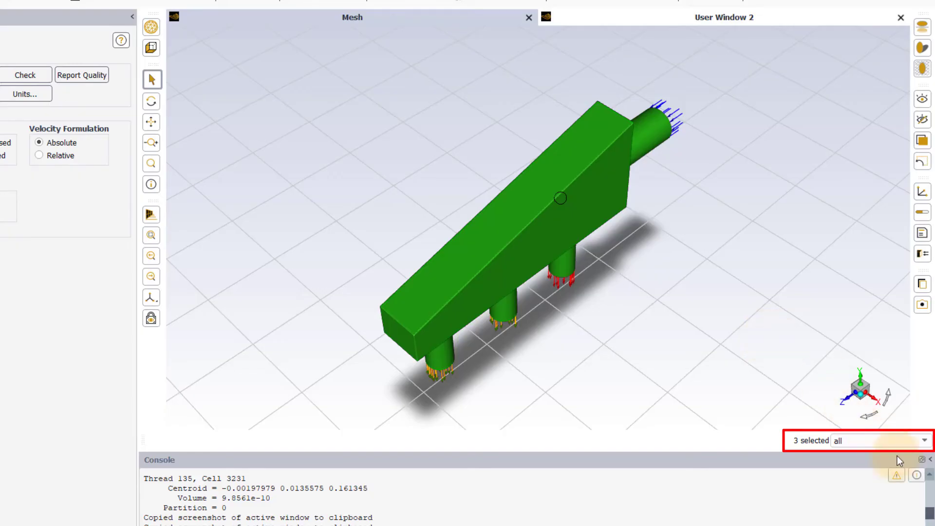
{"action": "mouse_move", "coordinate": [923, 454]}
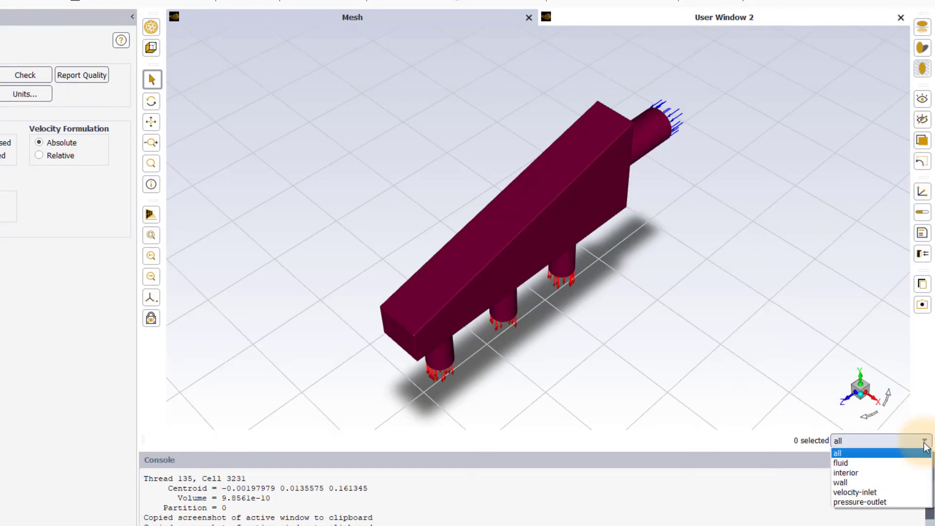
{"action": "mouse_move", "coordinate": [859, 502]}
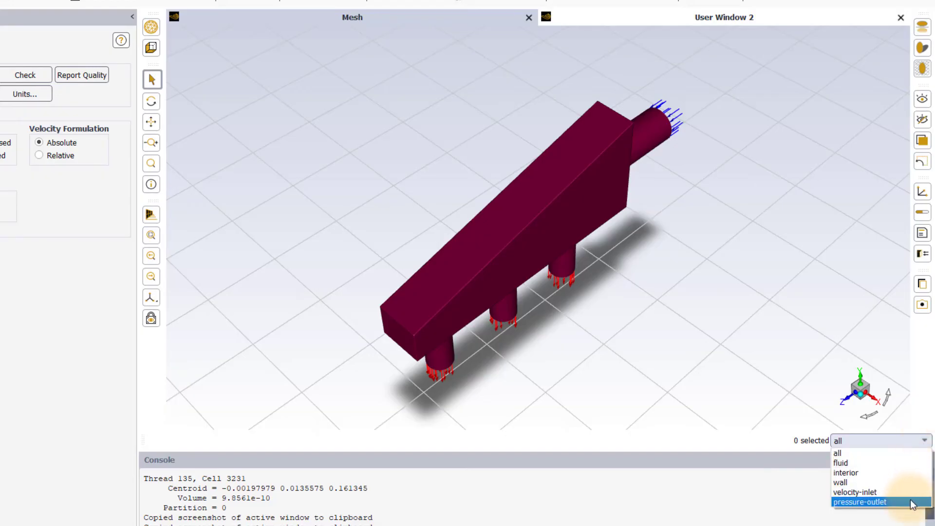
- Filter selection to pressure-outlet so a box grabs only the two outlets, then reopen the filter choices
{"action": "left_click", "coordinate": [867, 503]}
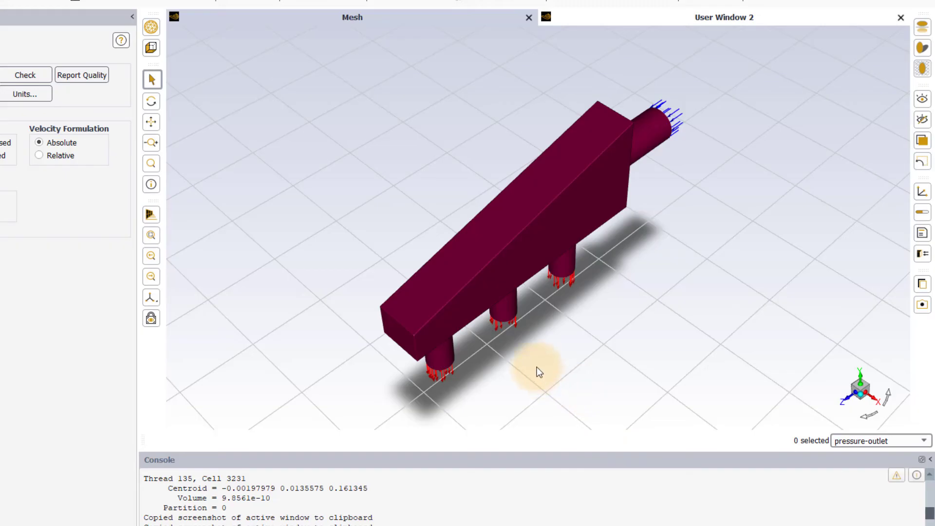
{"action": "left_click_drag", "start_coordinate": [537, 373], "coordinate": [417, 310]}
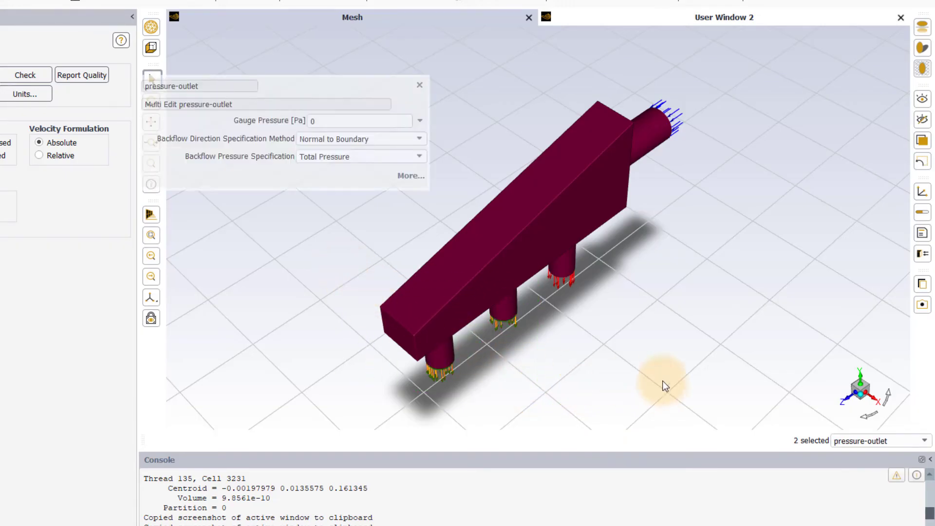
{"action": "left_click_drag", "start_coordinate": [665, 384], "coordinate": [769, 156]}
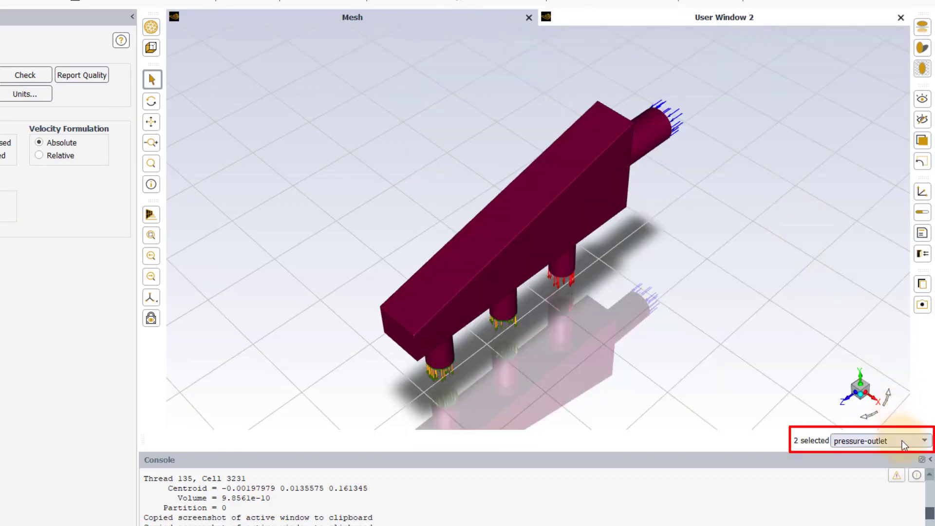
{"action": "mouse_move", "coordinate": [900, 455]}
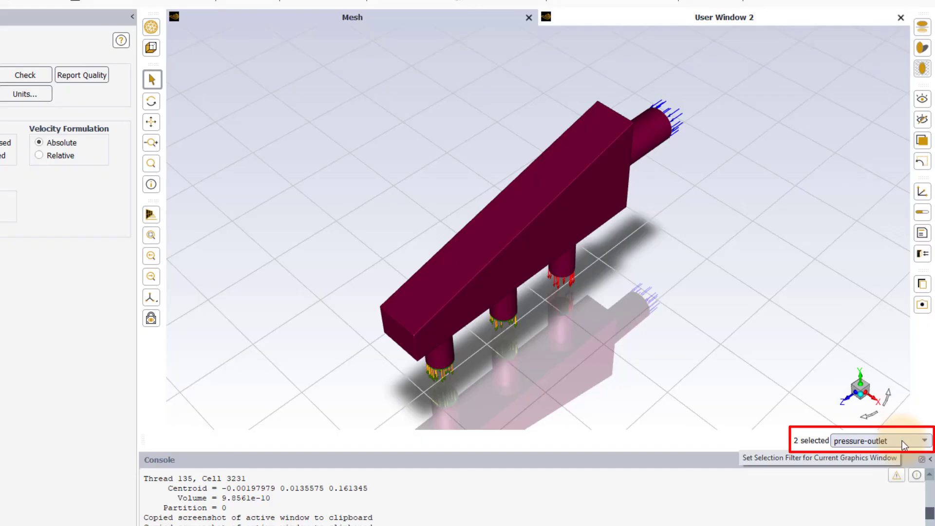
{"action": "left_click", "coordinate": [923, 441]}
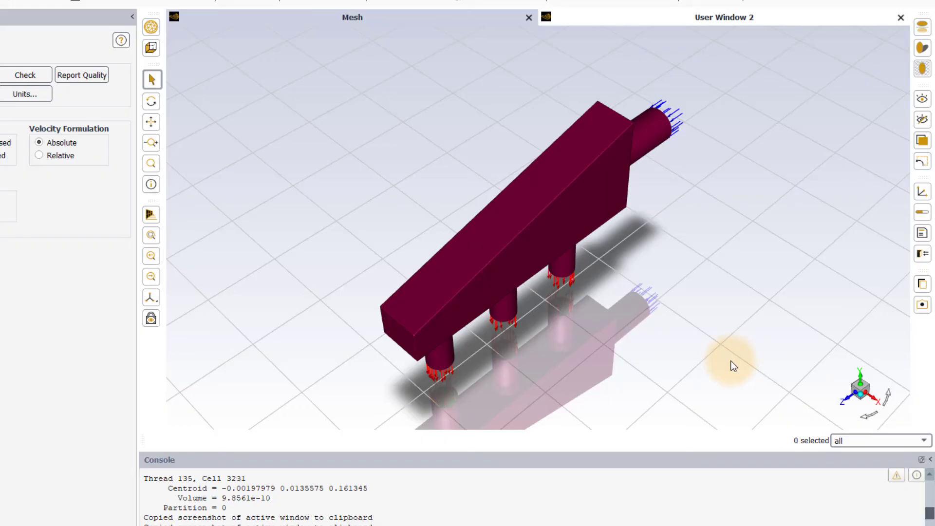
{"action": "mouse_move", "coordinate": [178, 50]}
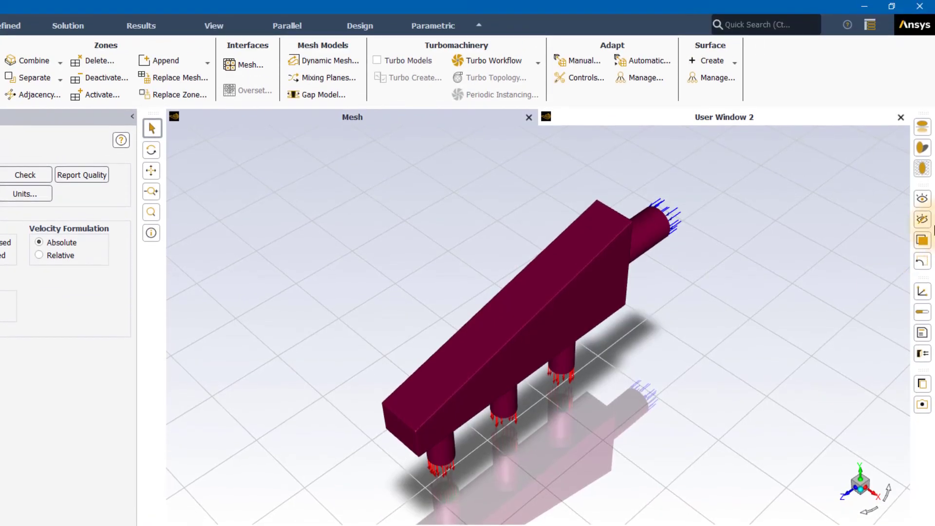
- Bring up the workspace layout presets menu from the top-right layout icon
{"action": "left_click", "coordinate": [870, 24]}
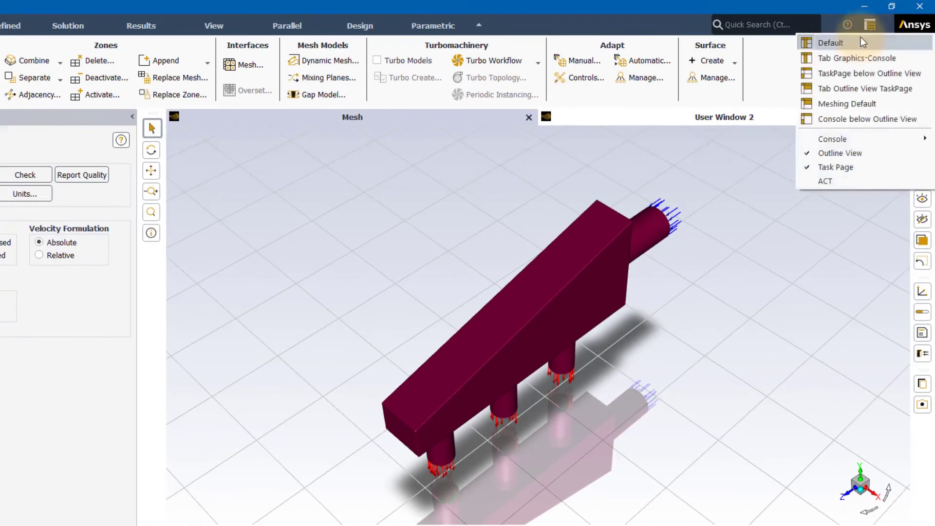
- Reset to the Default layout, view the wall and empty-space context menus, then dismiss them
{"action": "left_click", "coordinate": [830, 43]}
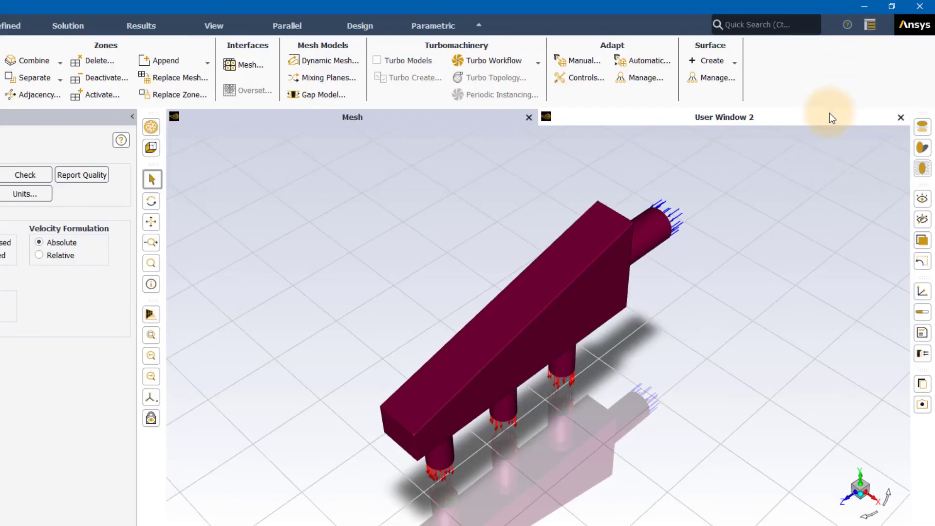
{"action": "mouse_move", "coordinate": [827, 116]}
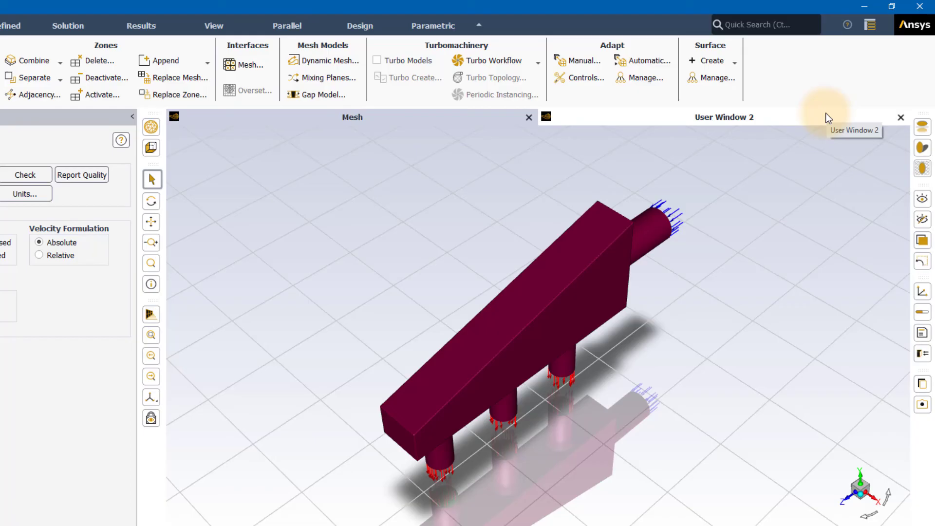
{"action": "mouse_move", "coordinate": [322, 209]}
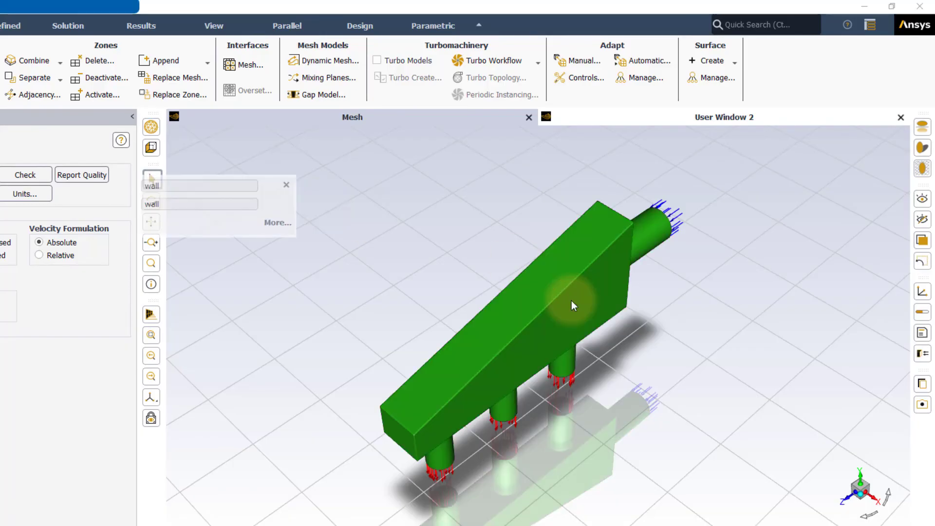
{"action": "right_click", "coordinate": [570, 305]}
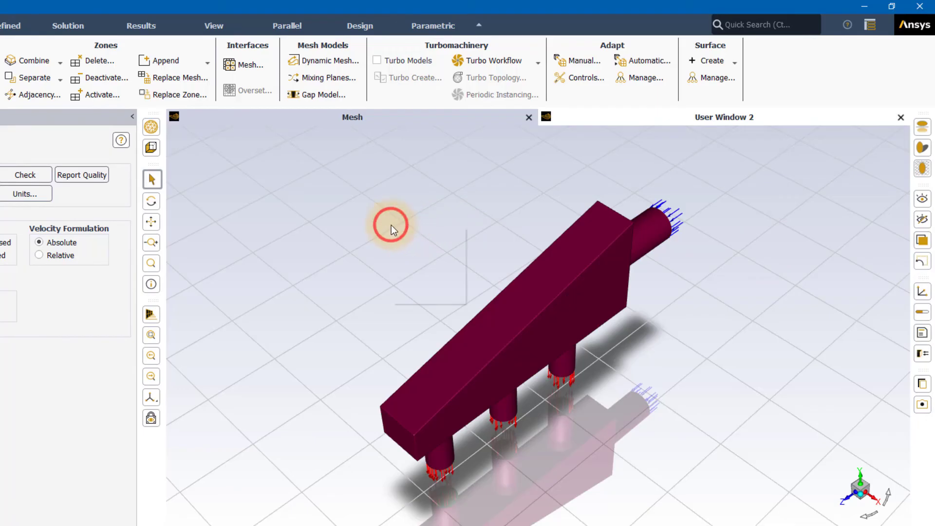
{"action": "right_click", "coordinate": [391, 226]}
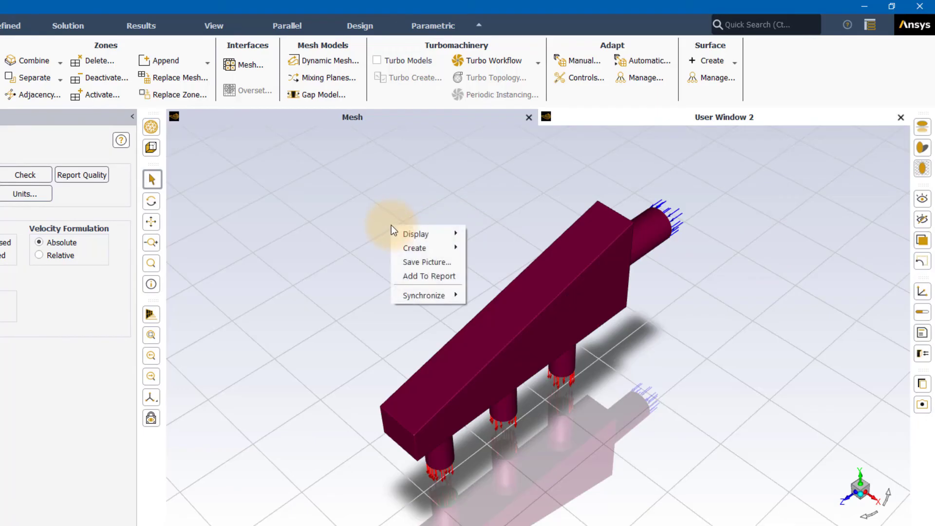
{"action": "mouse_move", "coordinate": [312, 304]}
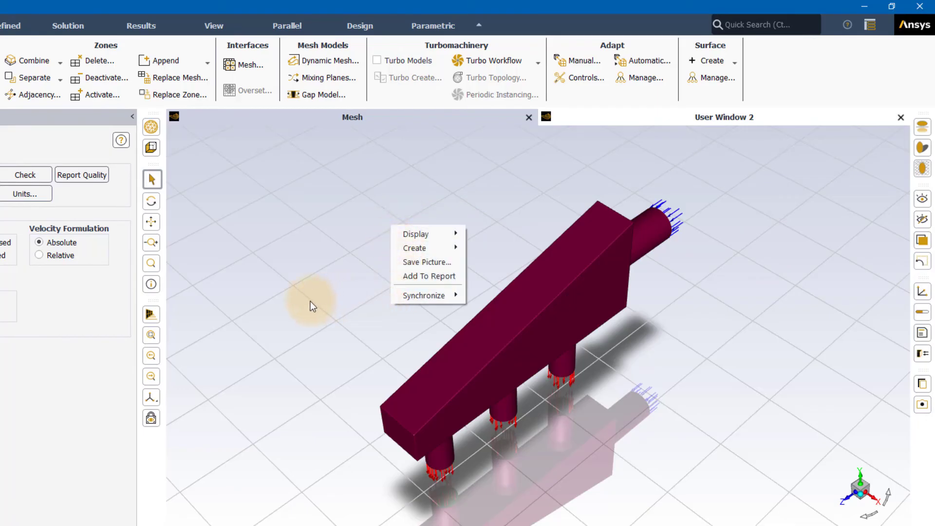
{"action": "left_click", "coordinate": [309, 306]}
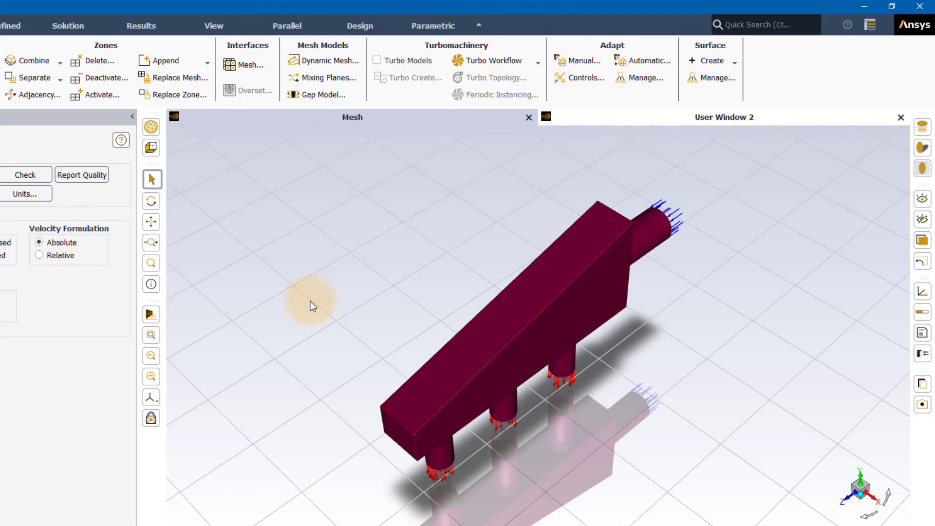